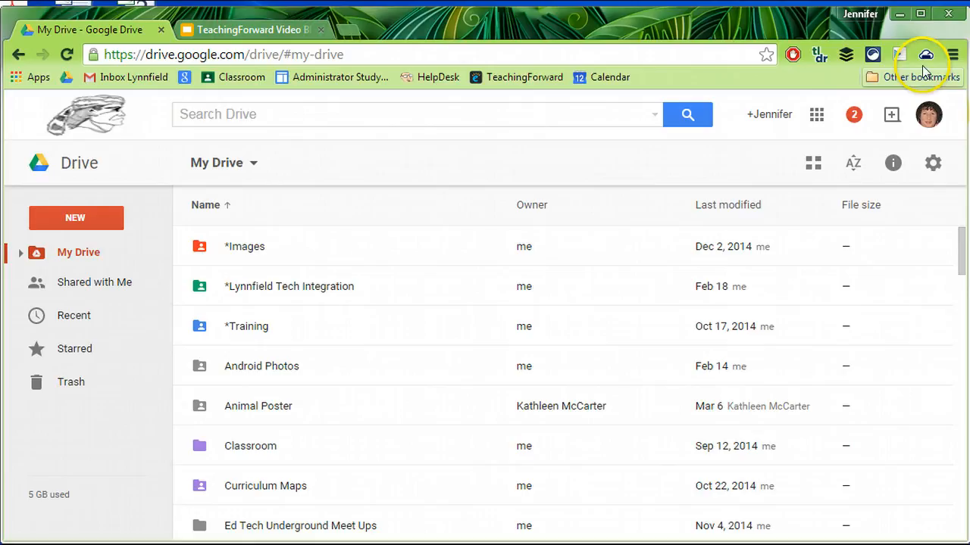
pyautogui.moveTo(953, 57)
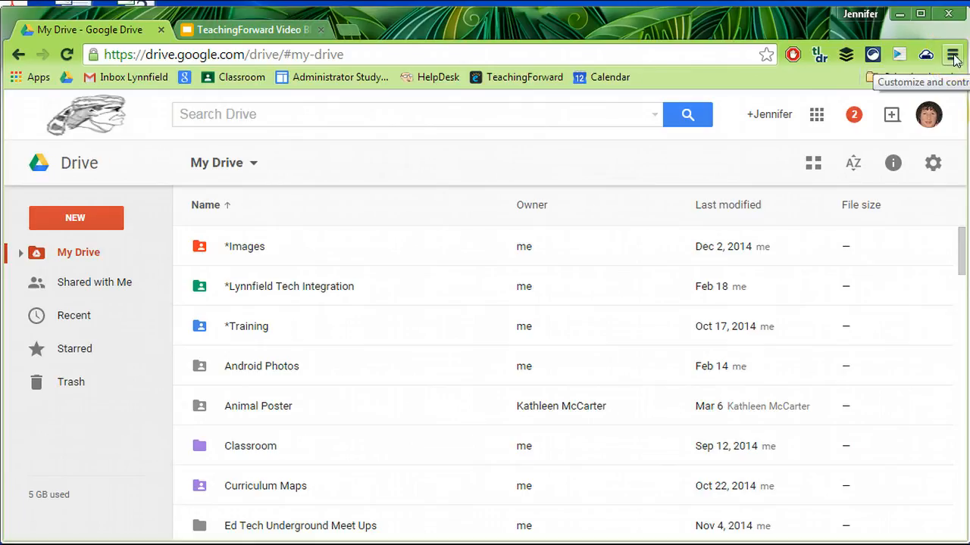
# - Open Chrome's Settings page from the three-bar browser menu while in Google Drive
pyautogui.click(953, 54)
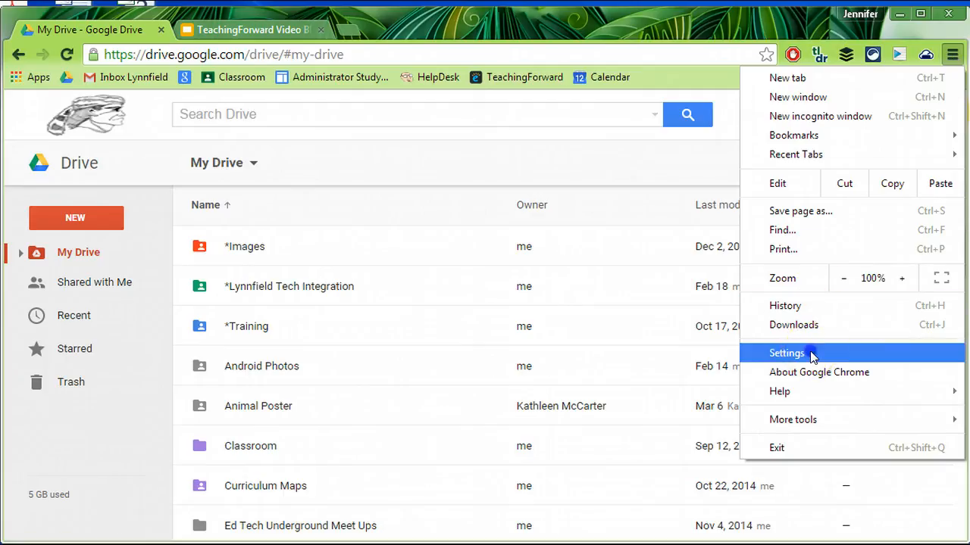
pyautogui.click(786, 353)
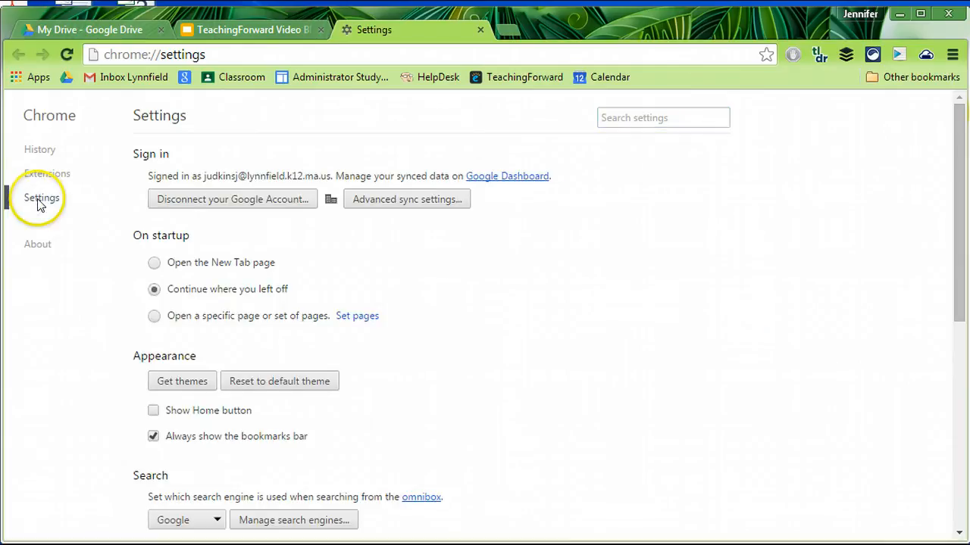
pyautogui.moveTo(39, 150)
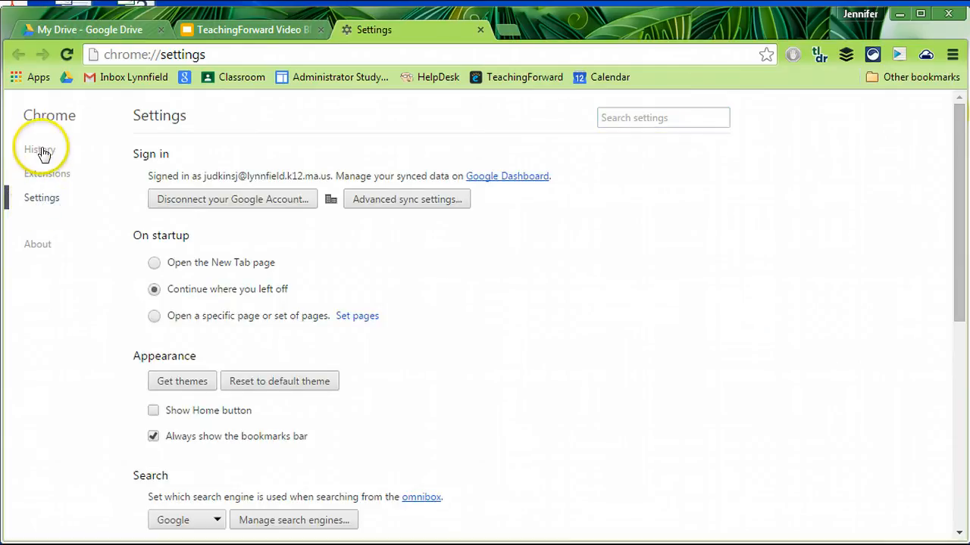
pyautogui.moveTo(47, 173)
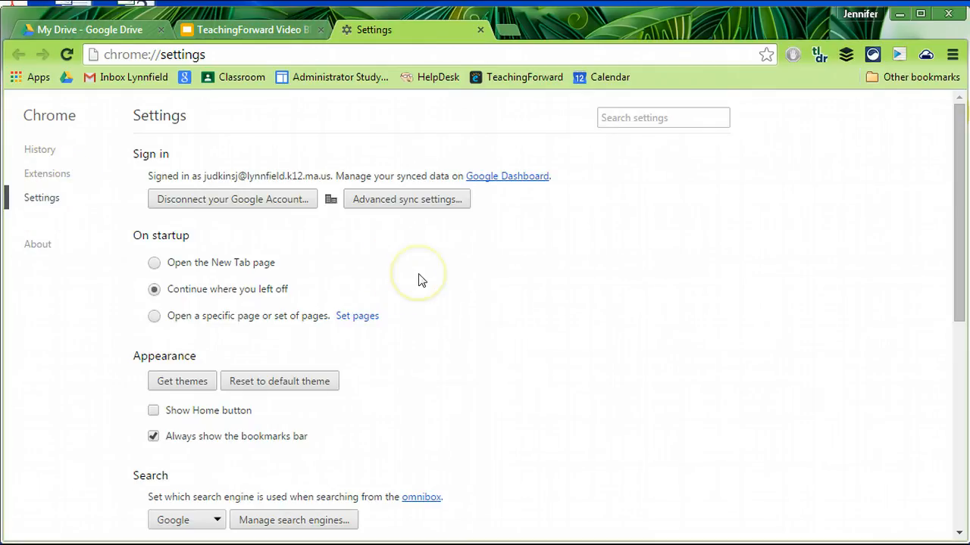
pyautogui.moveTo(422, 282)
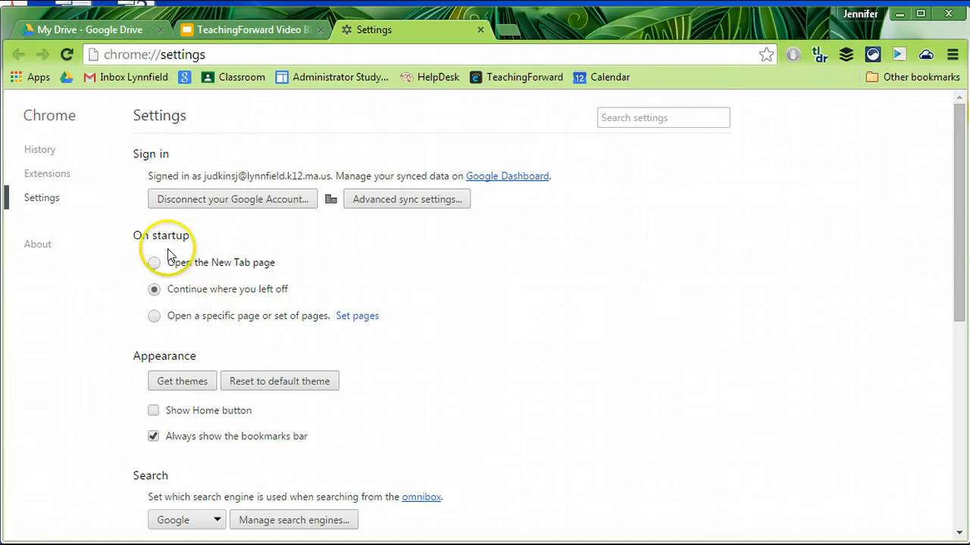
pyautogui.moveTo(172, 242)
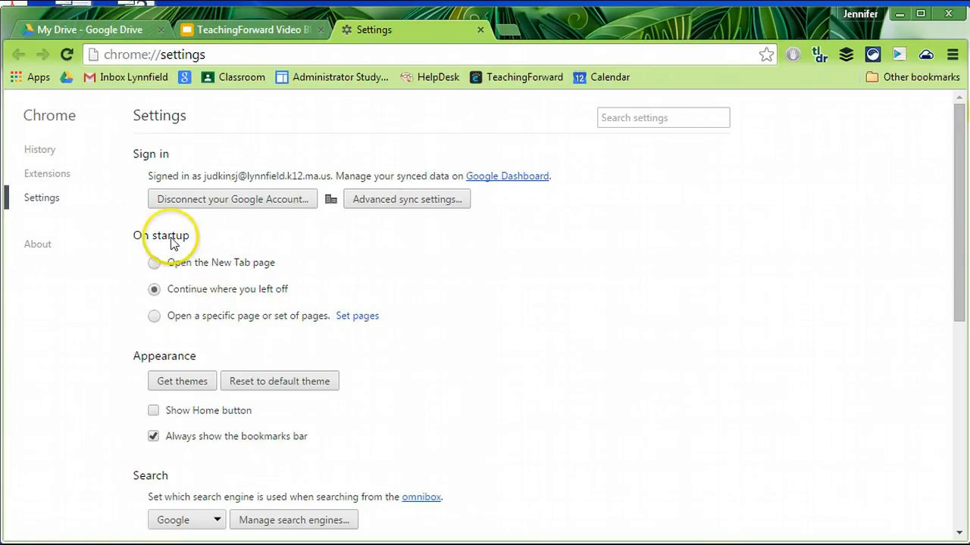
pyautogui.moveTo(305, 181)
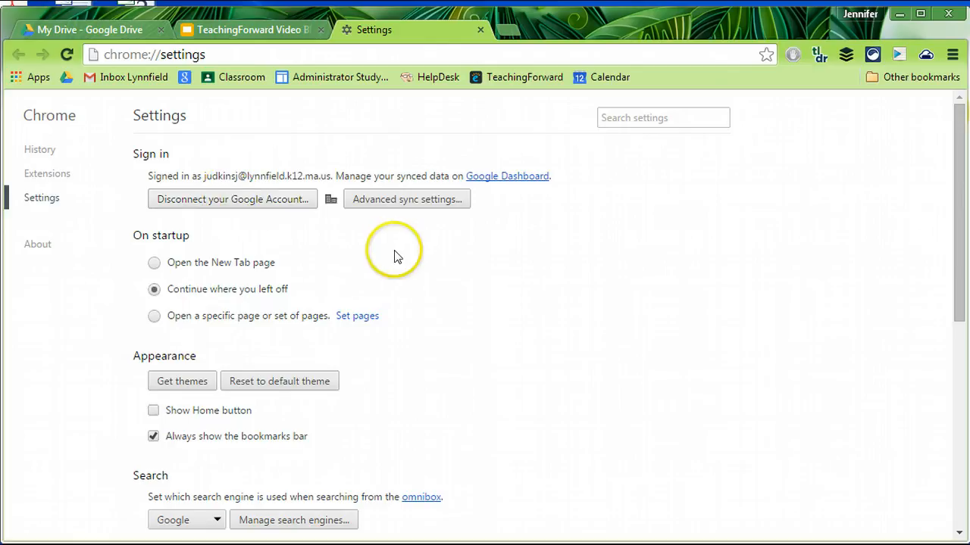
pyautogui.scroll(-3)
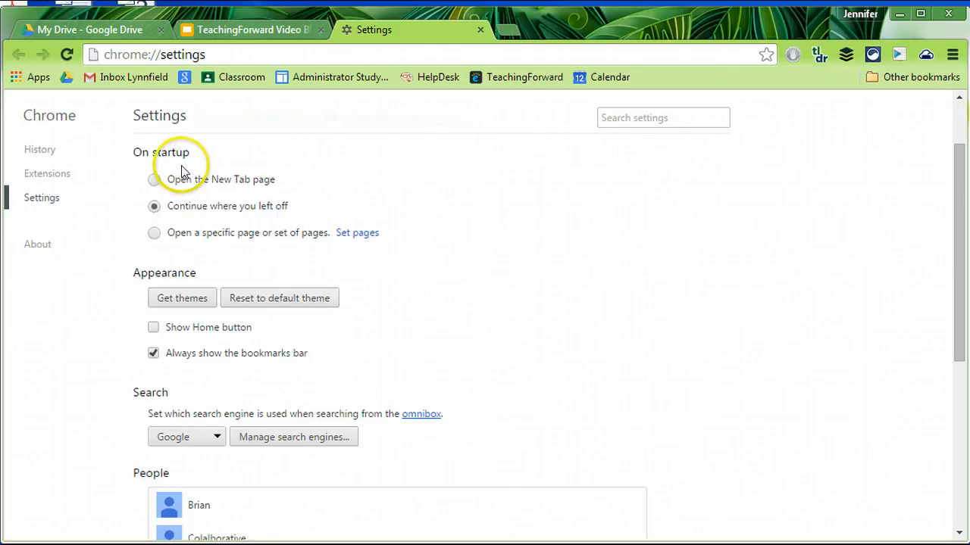
pyautogui.moveTo(345, 242)
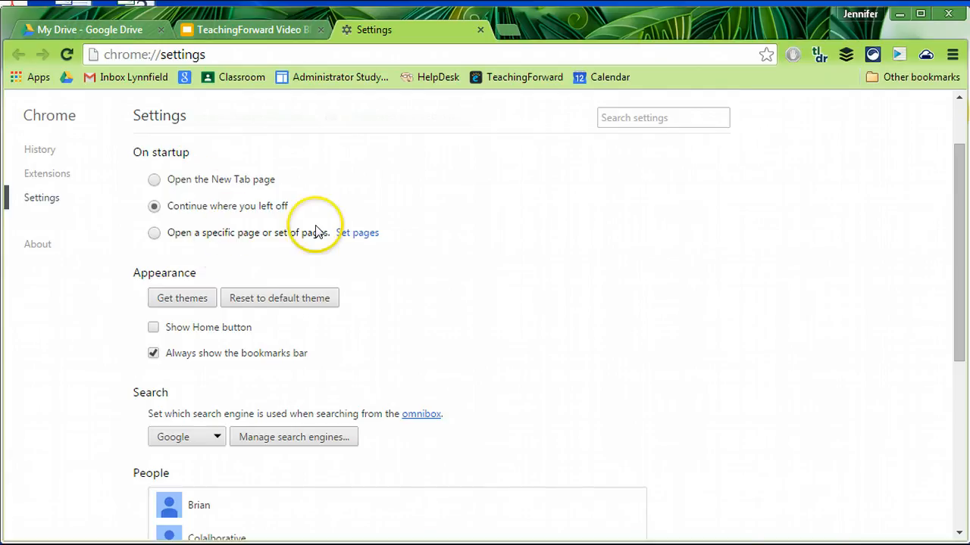
# - Set On startup to open the New Tab page, preview a new tab, then return to Settings
pyautogui.click(153, 233)
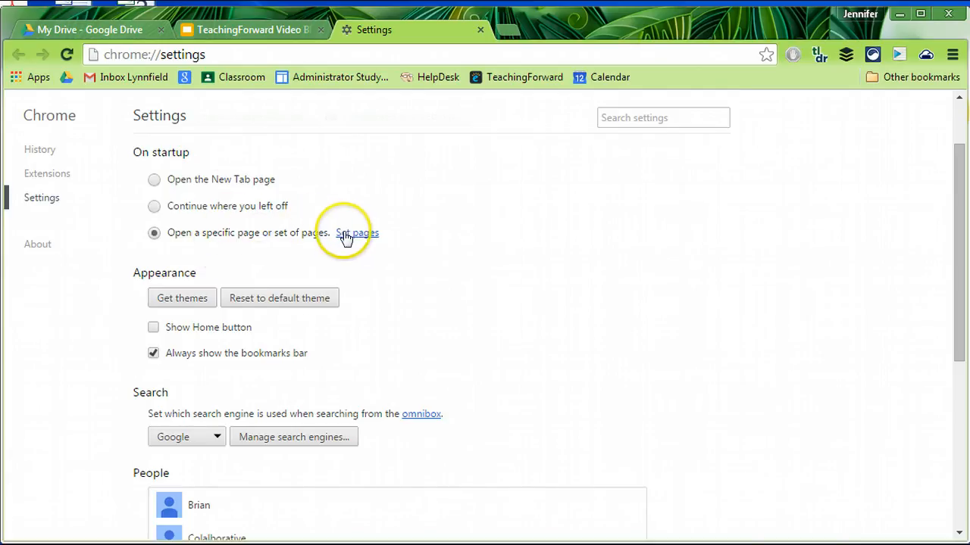
pyautogui.click(357, 233)
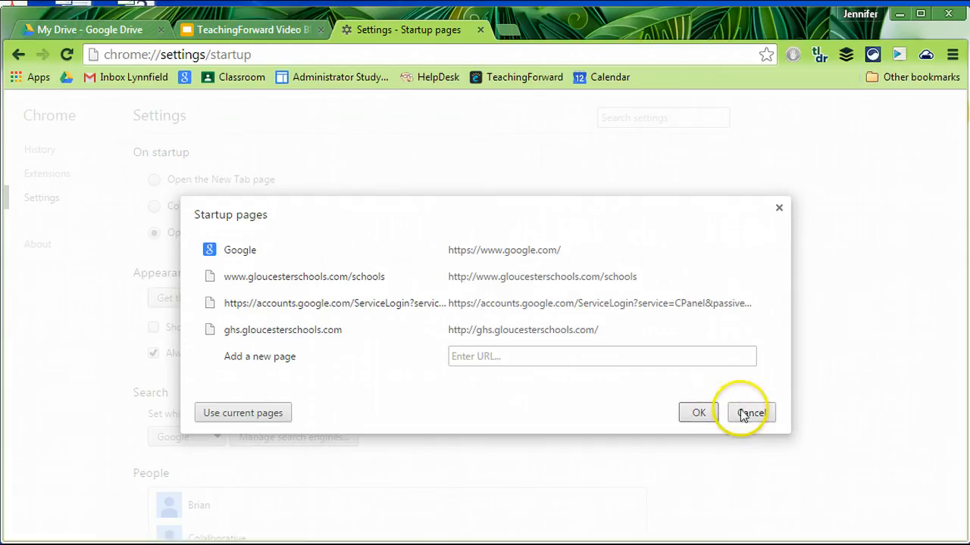
pyautogui.click(750, 412)
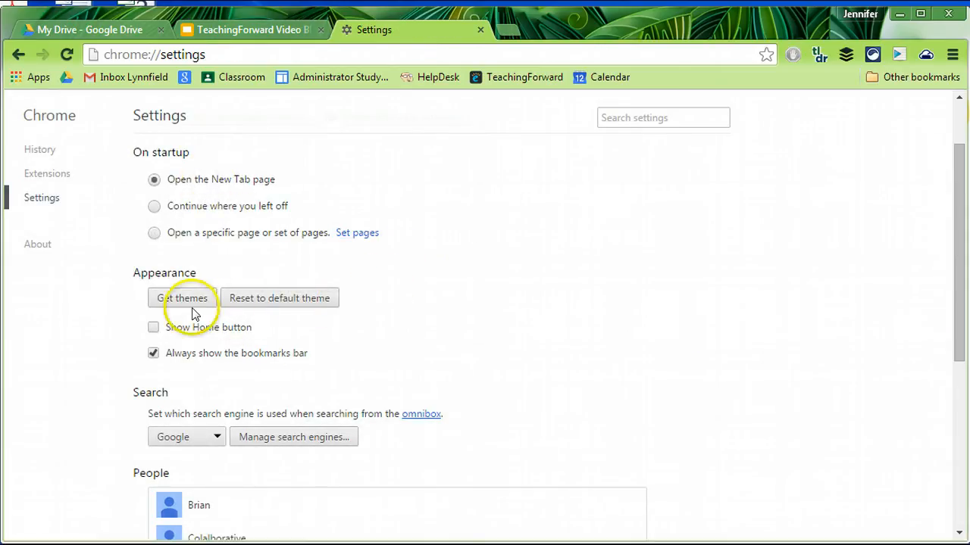
pyautogui.moveTo(556, 30)
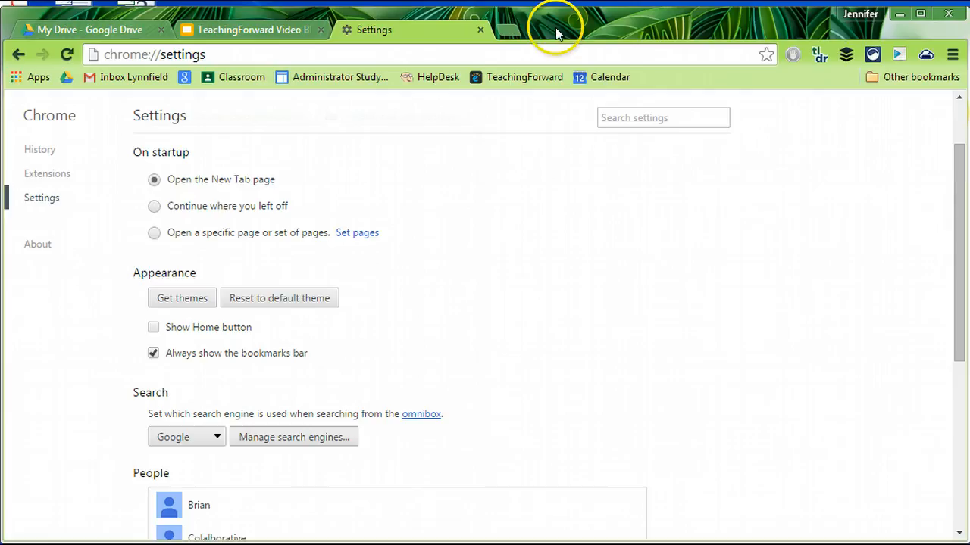
pyautogui.click(507, 29)
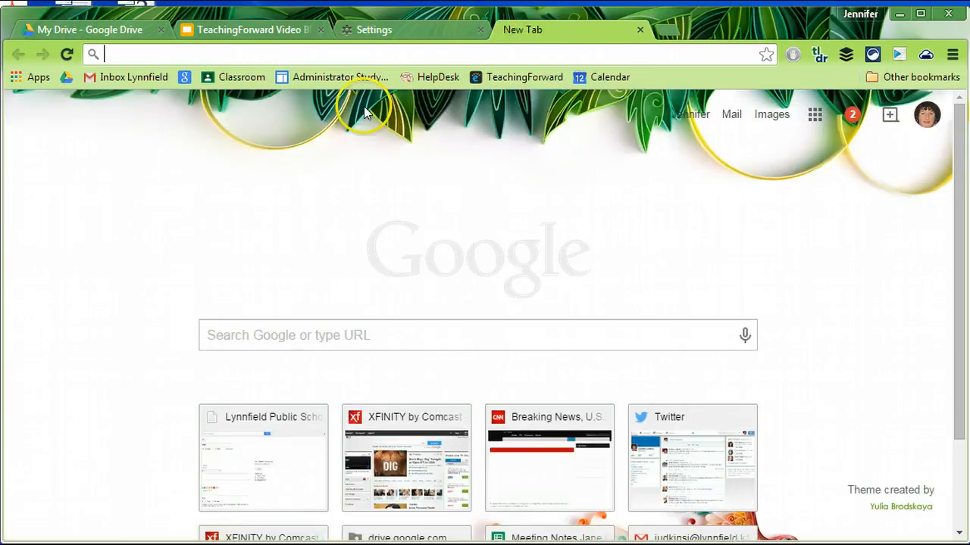
pyautogui.click(373, 30)
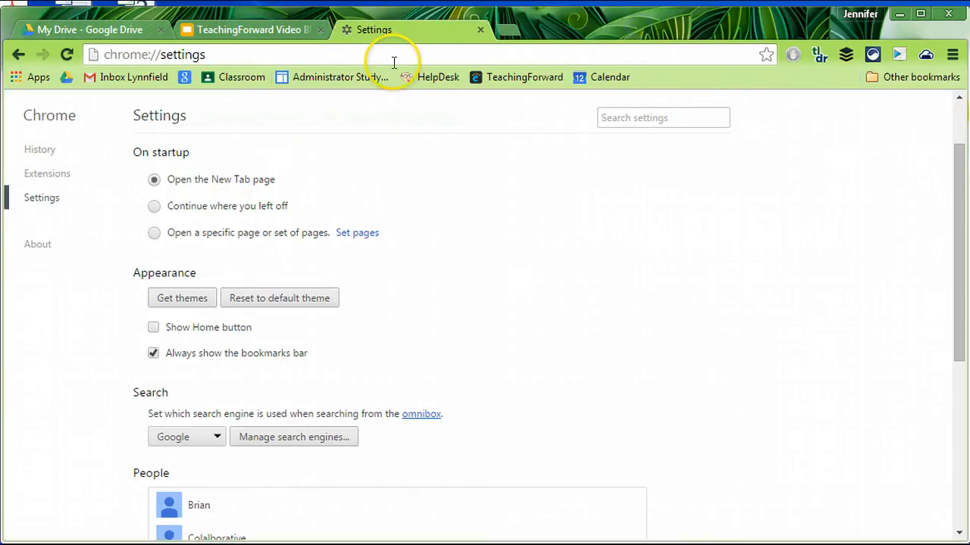
pyautogui.moveTo(181, 298)
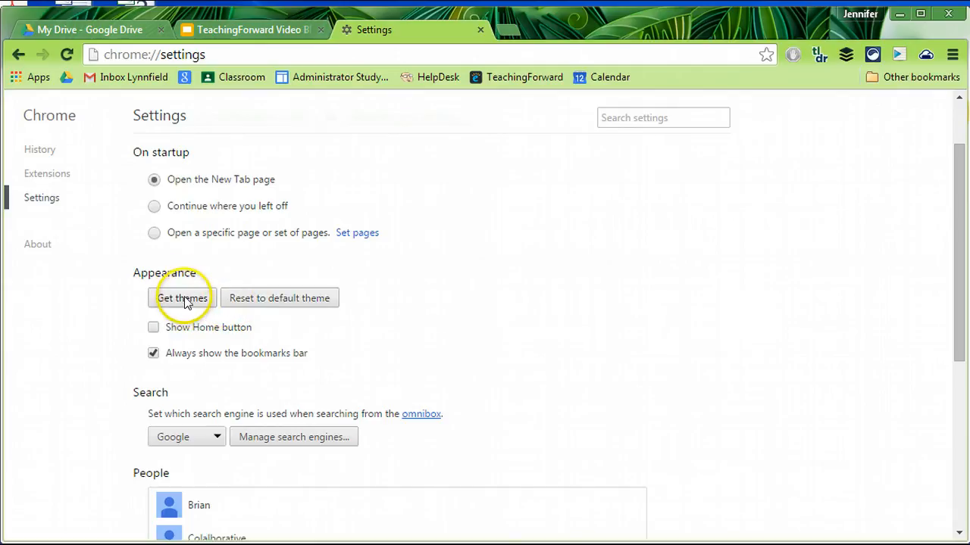
# - Browse the Chrome Web Store theme gallery and add the Space Planet theme to Chrome
pyautogui.click(182, 298)
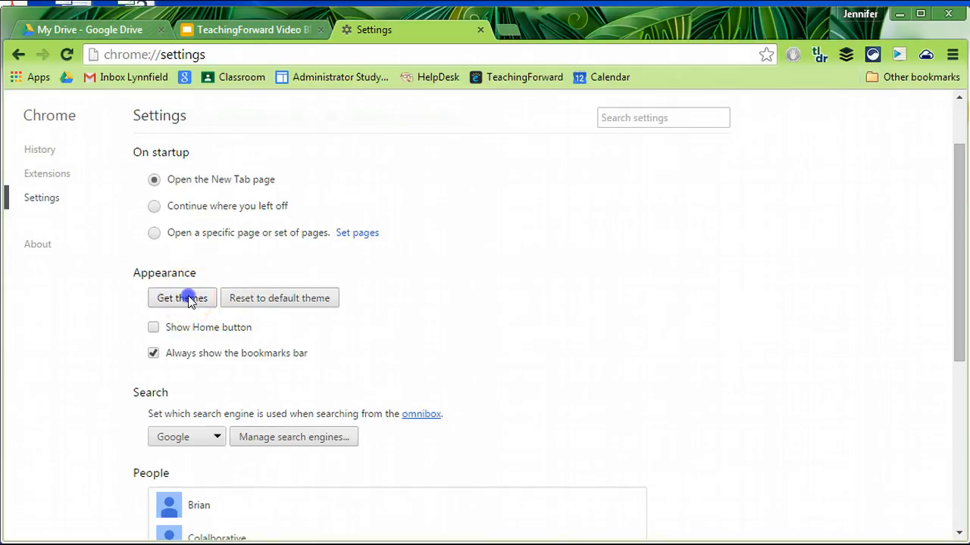
pyautogui.click(182, 298)
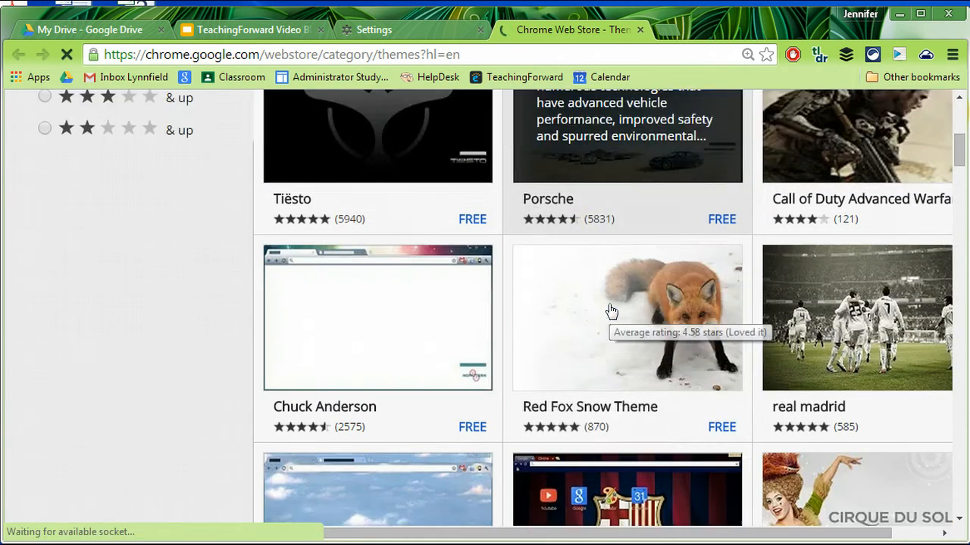
pyautogui.scroll(-3)
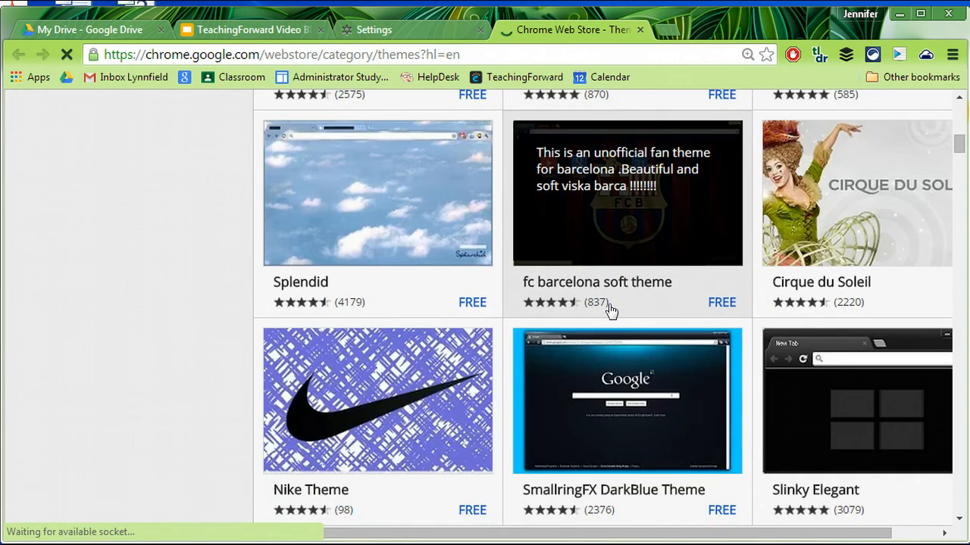
pyautogui.scroll(-3)
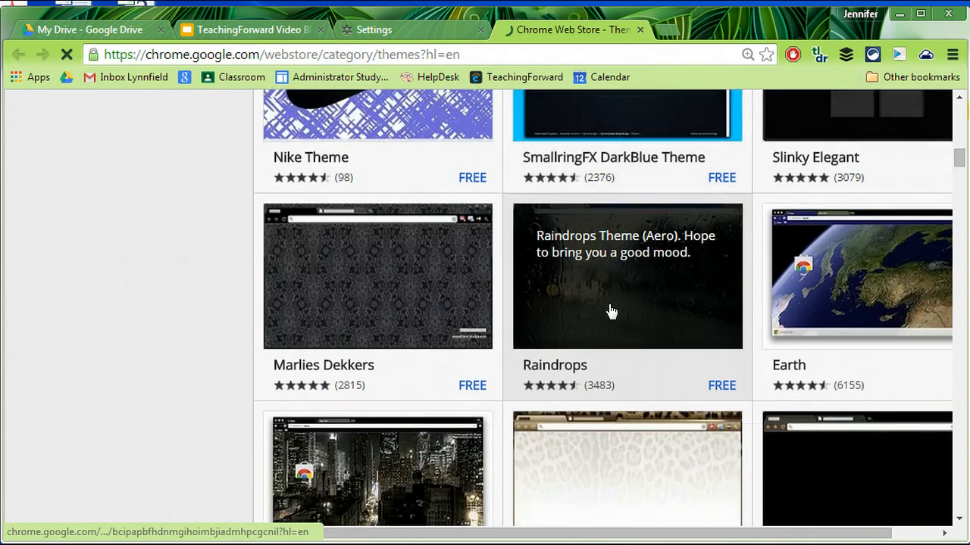
pyautogui.scroll(-3)
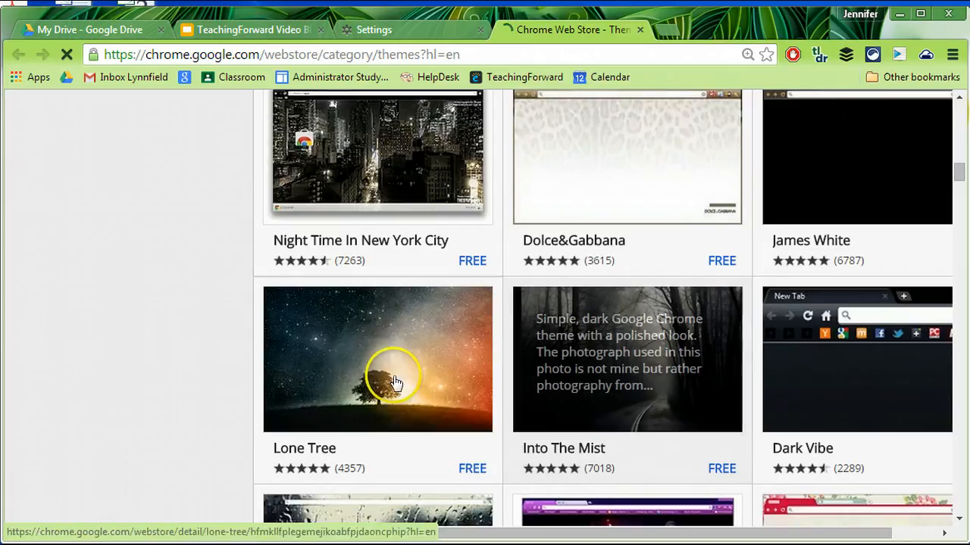
pyautogui.scroll(-3)
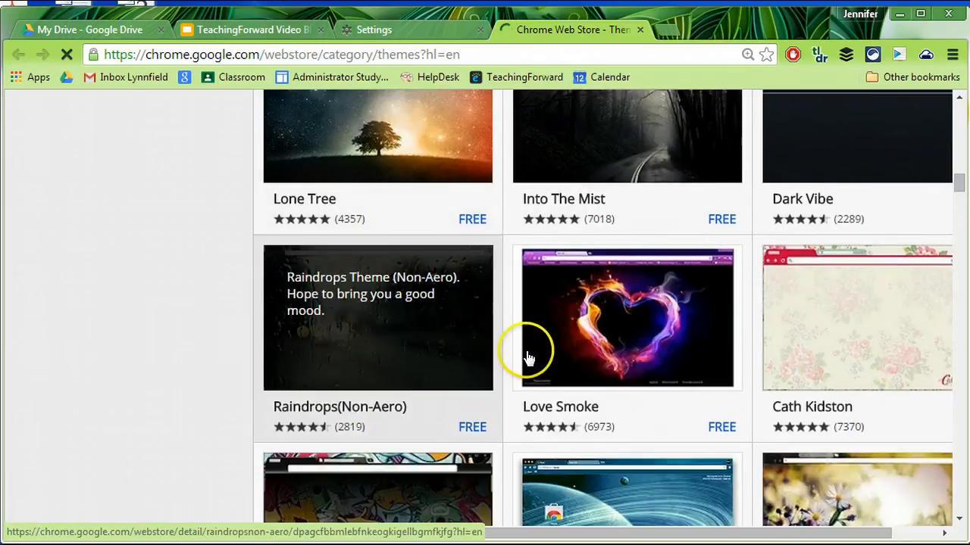
pyautogui.scroll(-3)
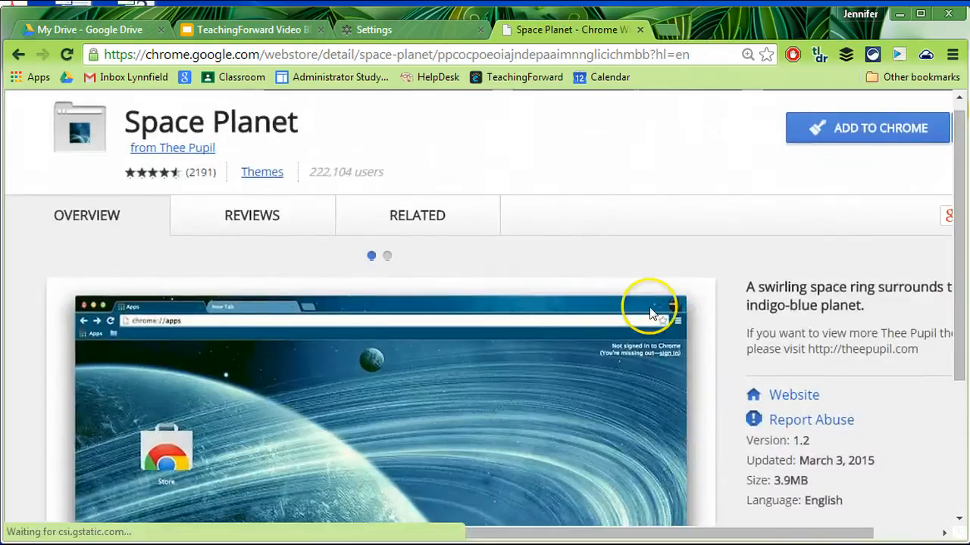
pyautogui.click(868, 127)
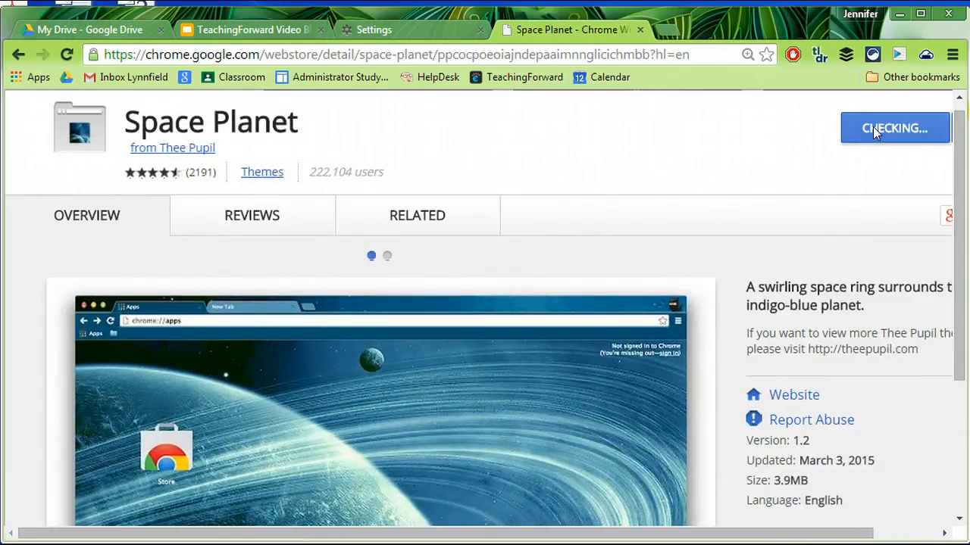
pyautogui.click(894, 127)
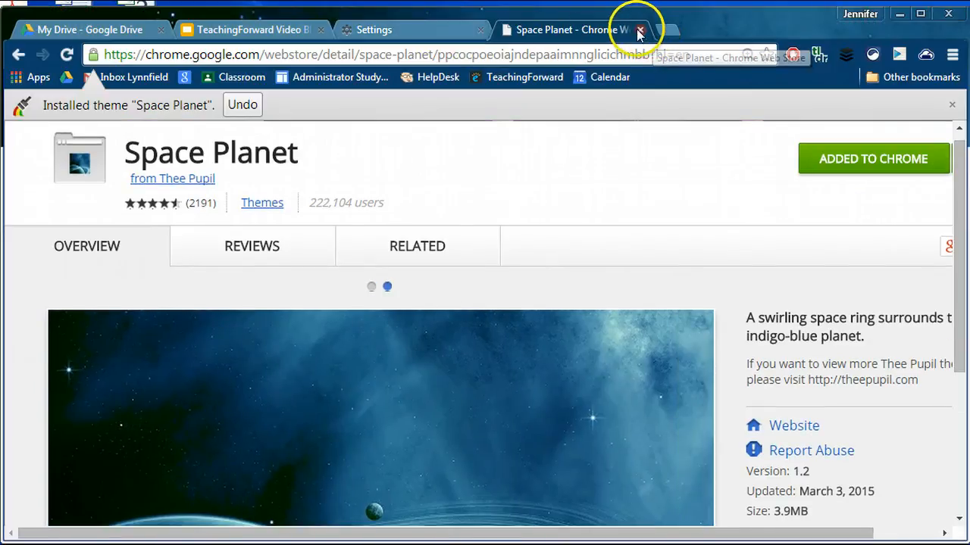
# - Go back to the Settings tab and scroll through Appearance, Search and People
pyautogui.click(672, 30)
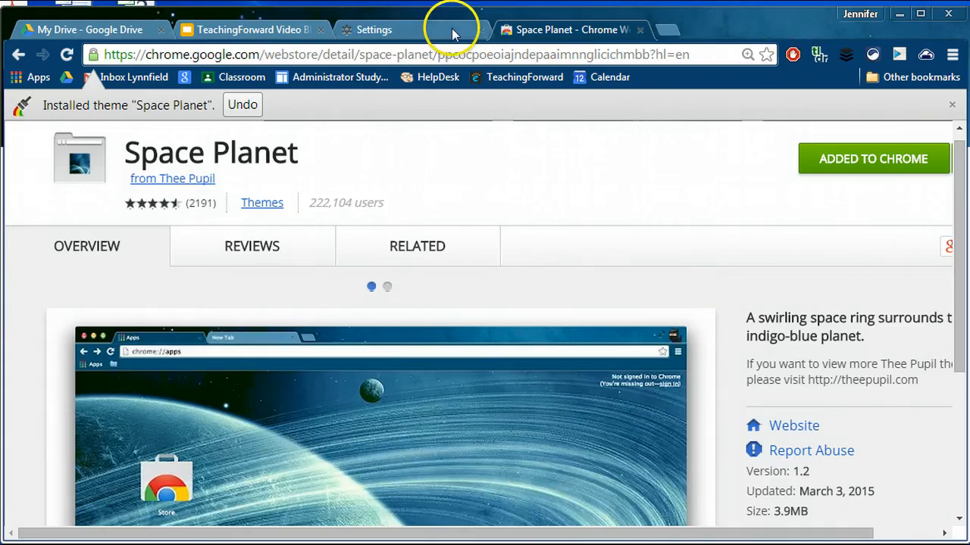
pyautogui.click(374, 30)
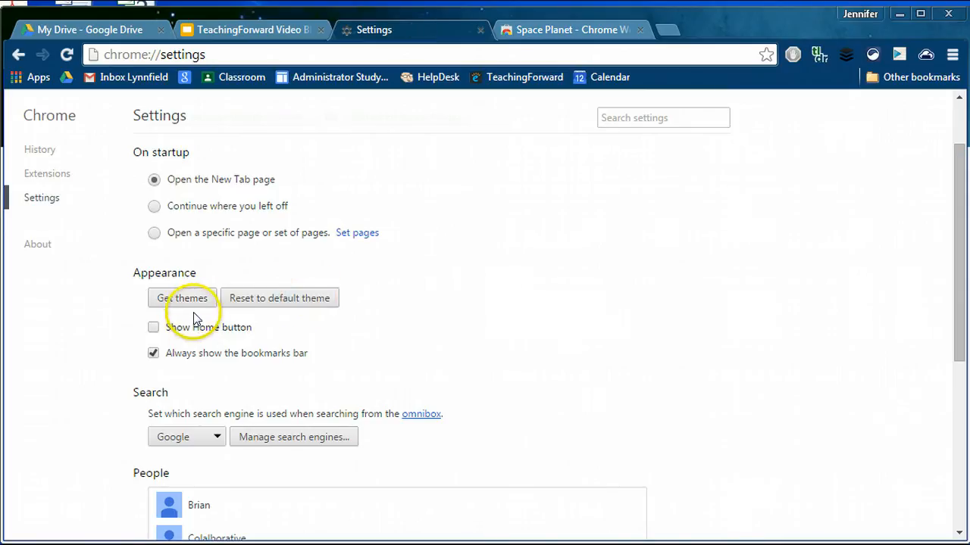
pyautogui.moveTo(295, 281)
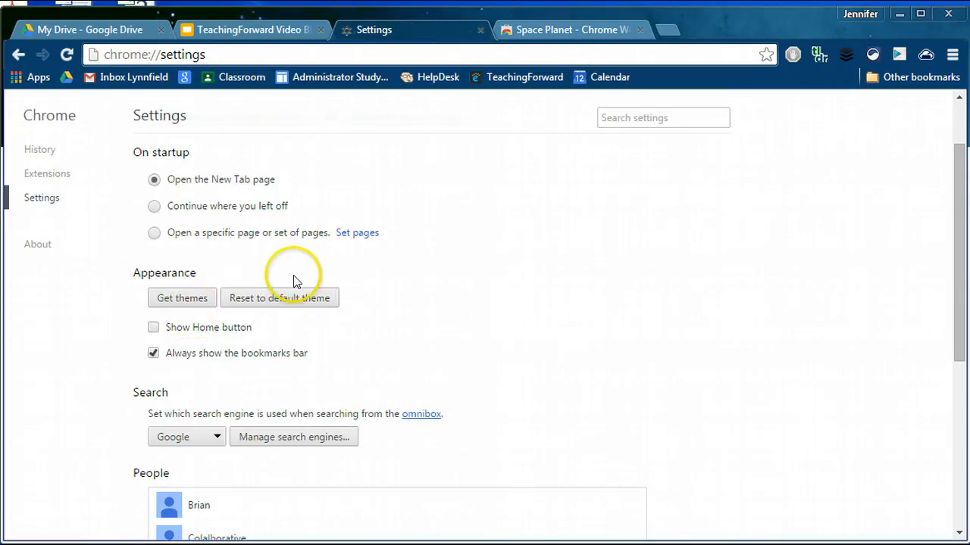
pyautogui.scroll(-3)
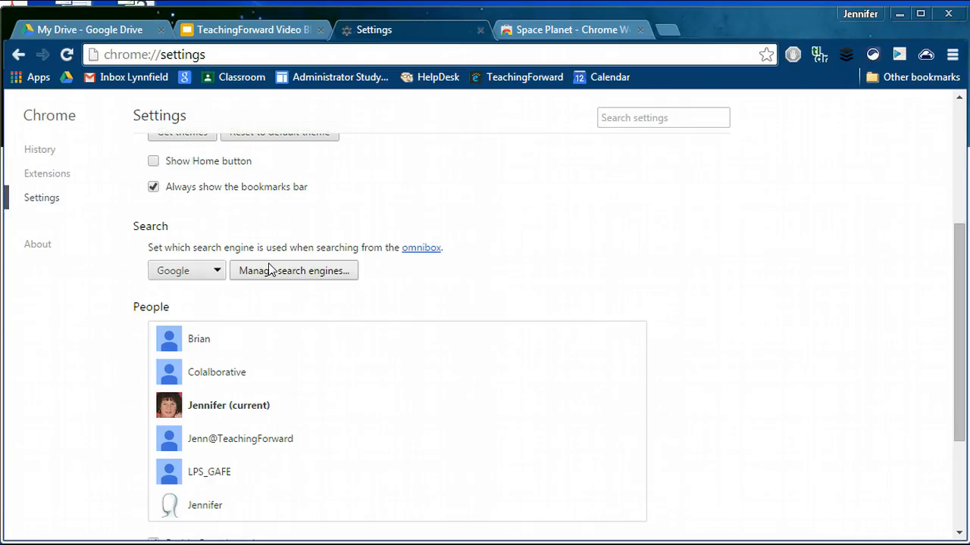
pyautogui.moveTo(318, 294)
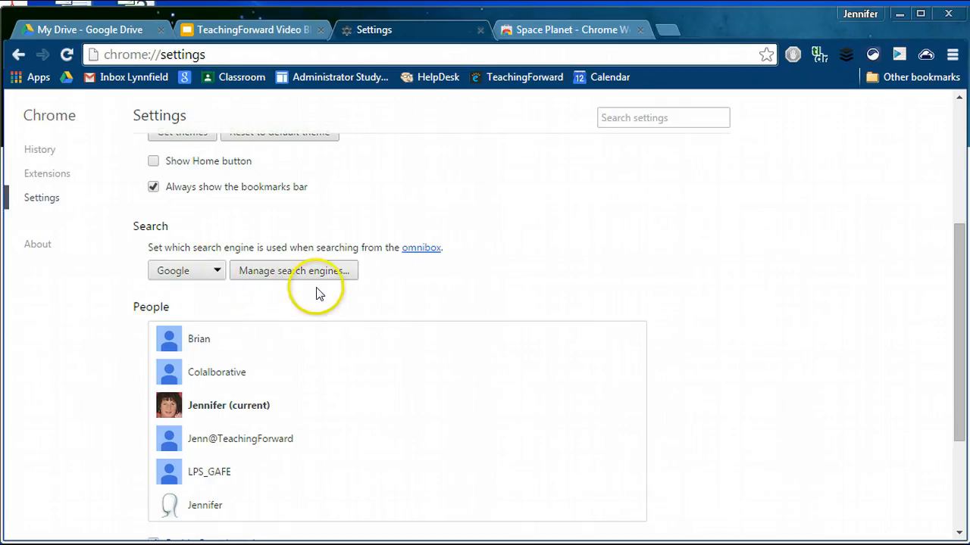
pyautogui.moveTo(402, 288)
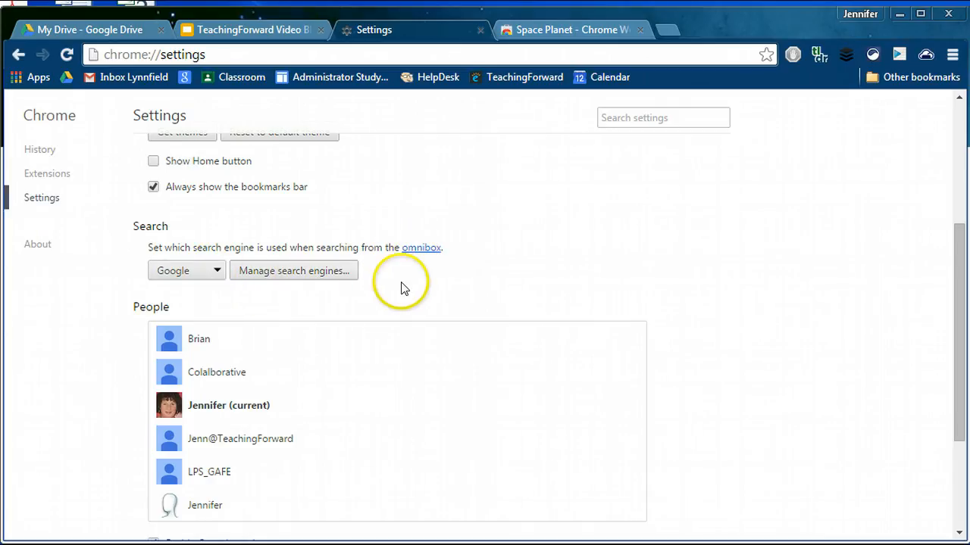
pyautogui.scroll(-3)
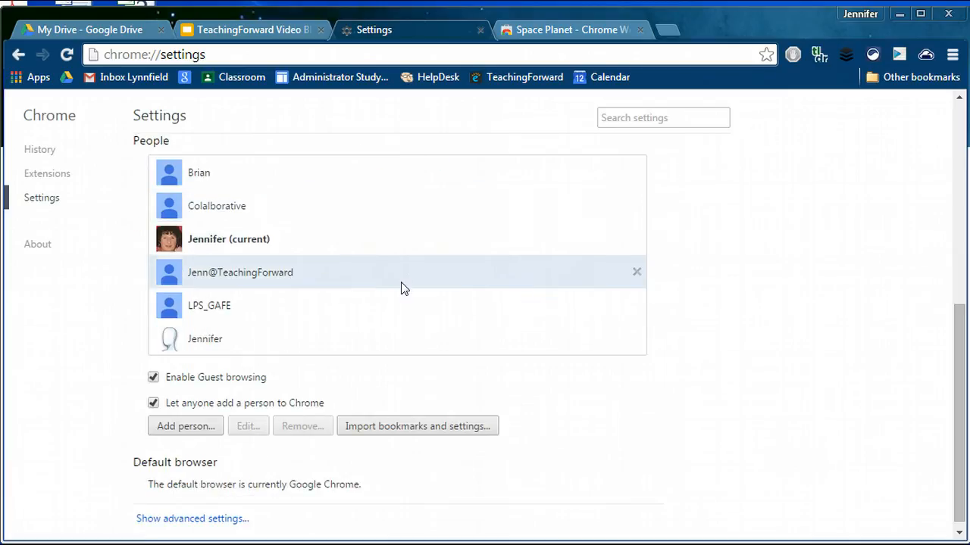
pyautogui.moveTo(515, 157)
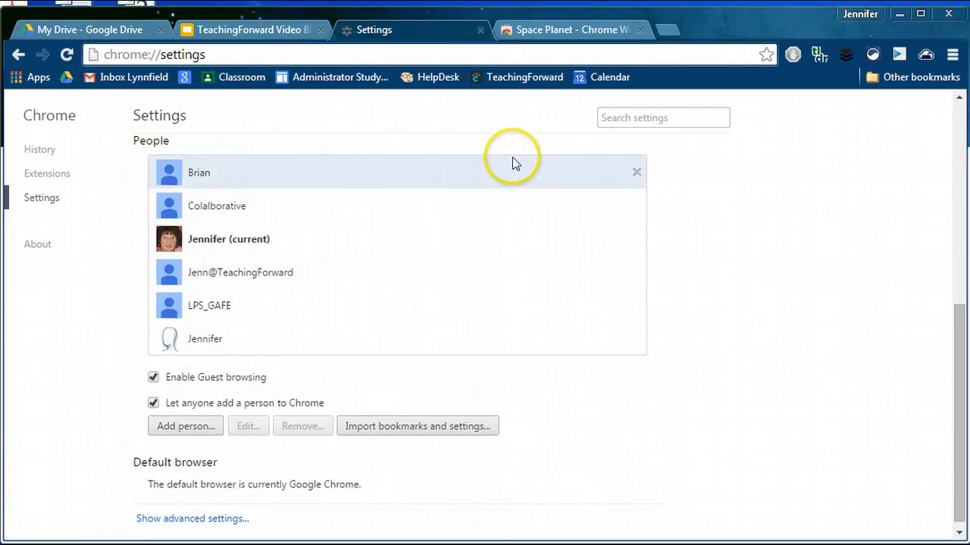
pyautogui.moveTo(679, 303)
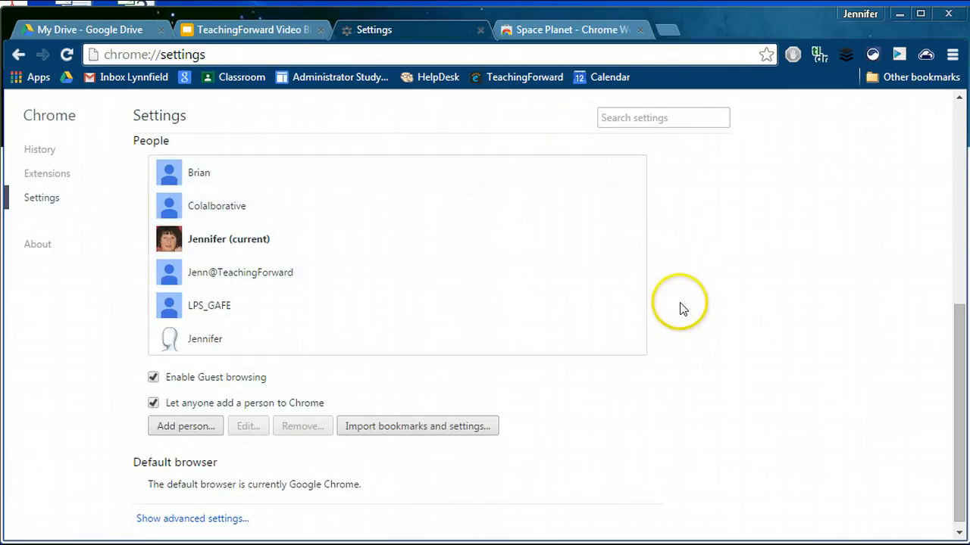
pyautogui.moveTo(676, 360)
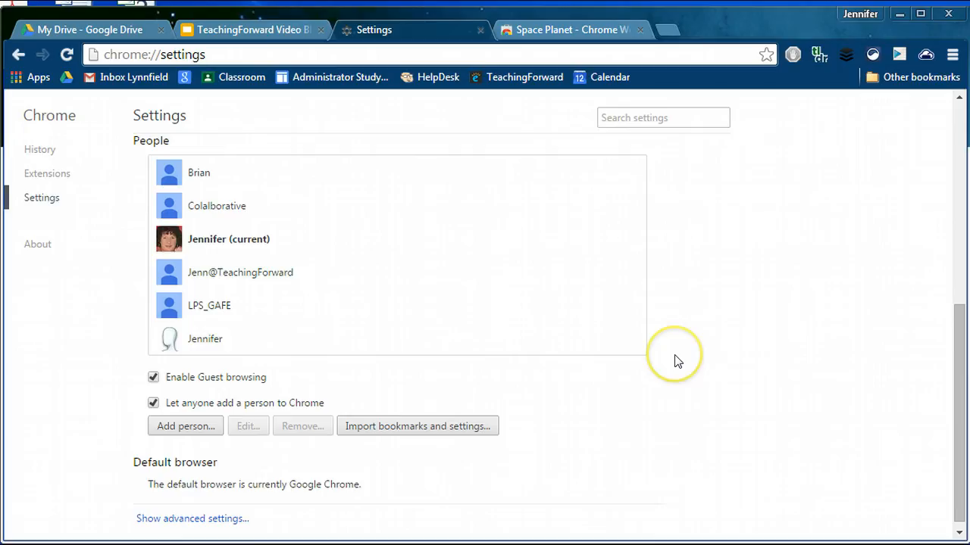
# - Scroll down to the Privacy section and choose Clear browsing data
pyautogui.scroll(-3)
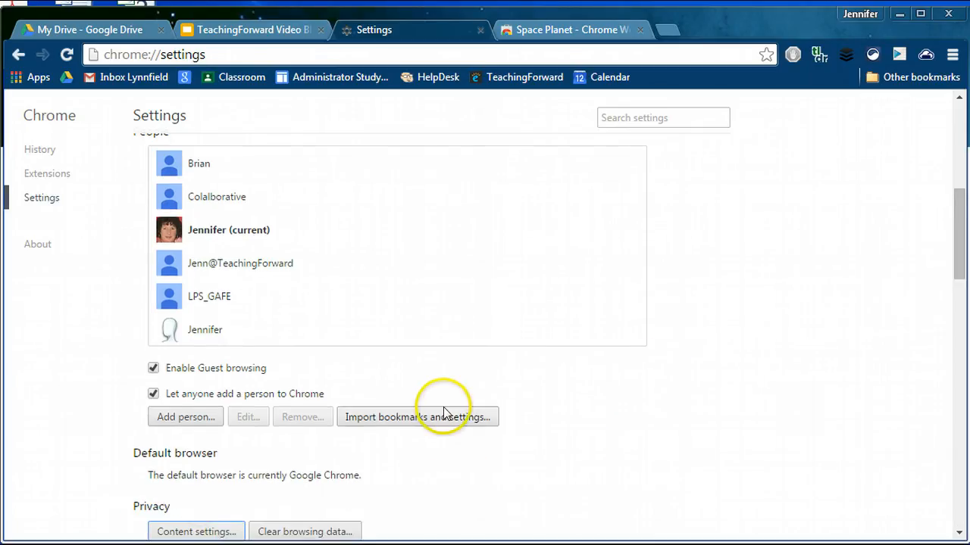
pyautogui.scroll(-3)
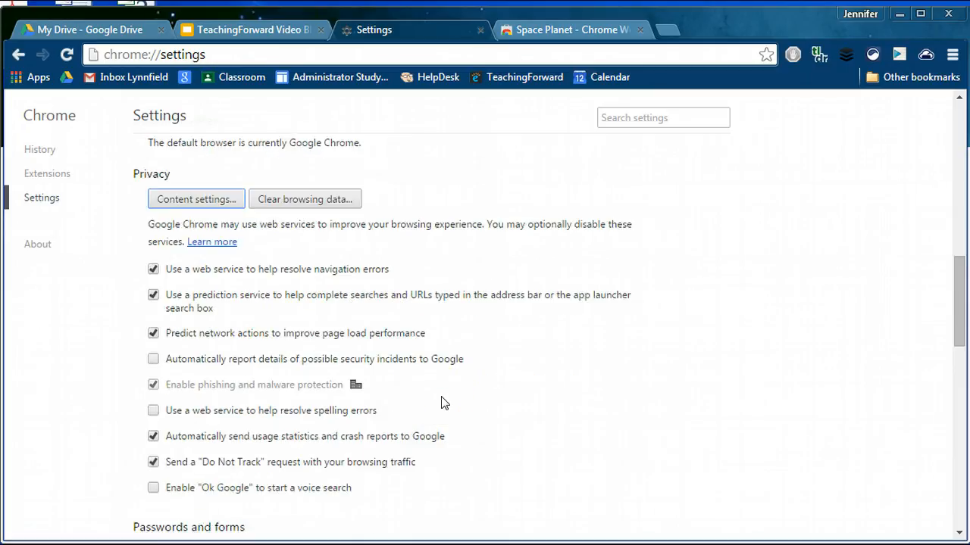
pyautogui.moveTo(328, 193)
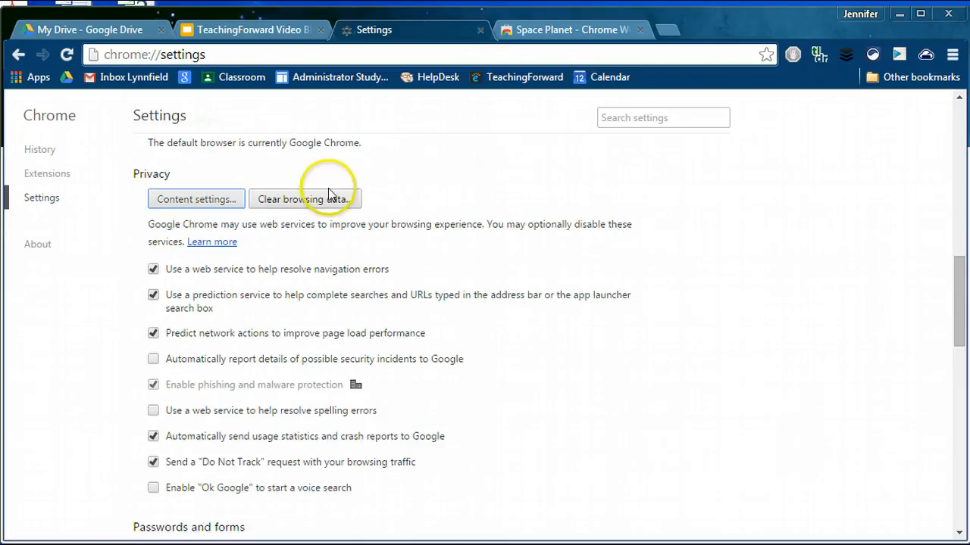
pyautogui.moveTo(318, 209)
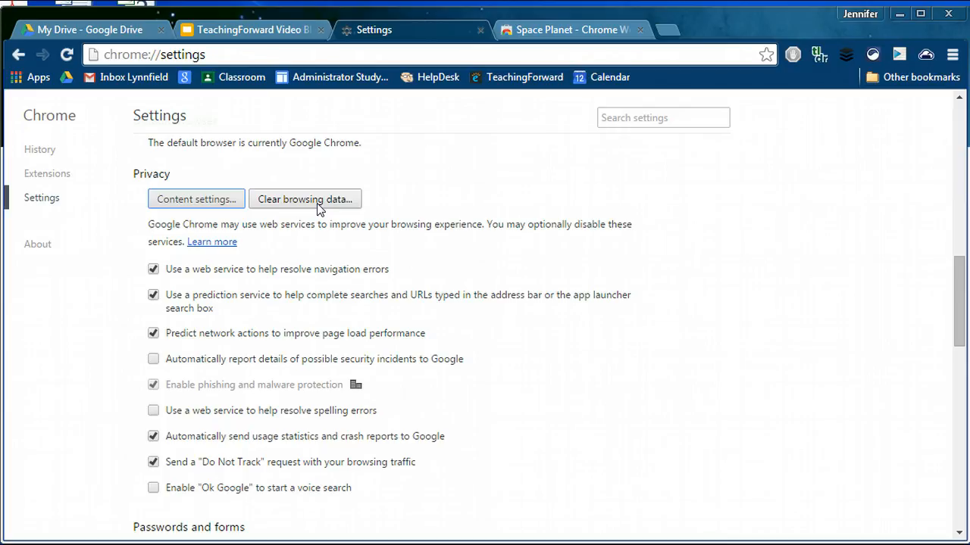
pyautogui.moveTo(297, 211)
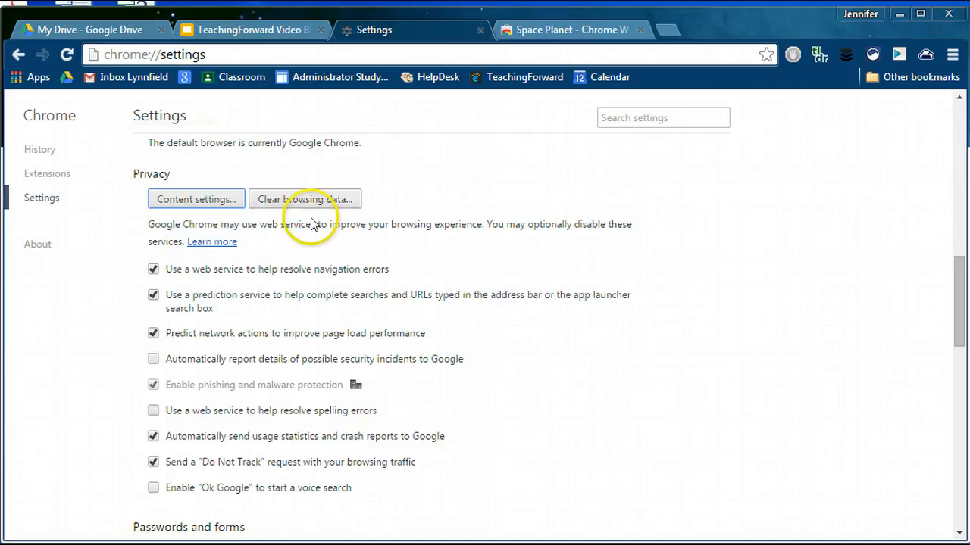
pyautogui.click(304, 199)
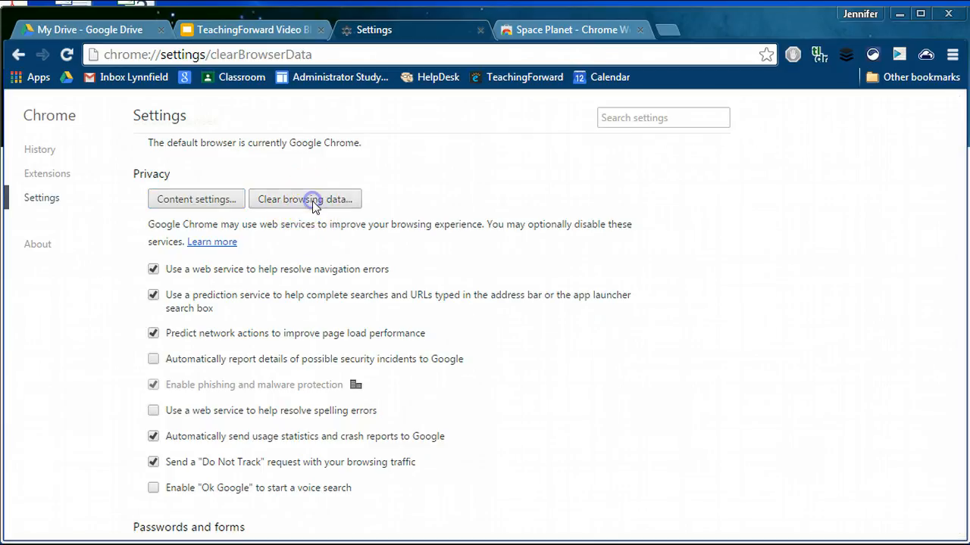
pyautogui.click(305, 199)
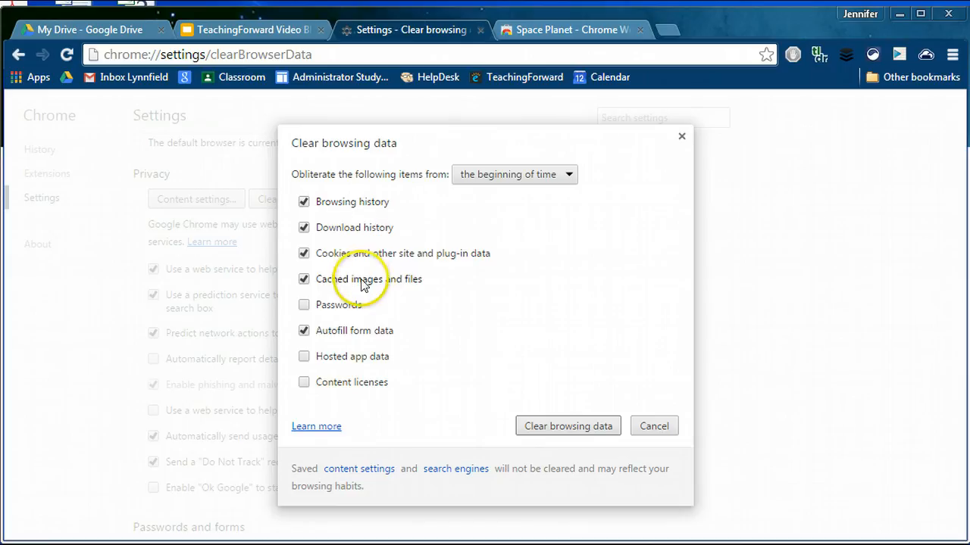
pyautogui.moveTo(352, 231)
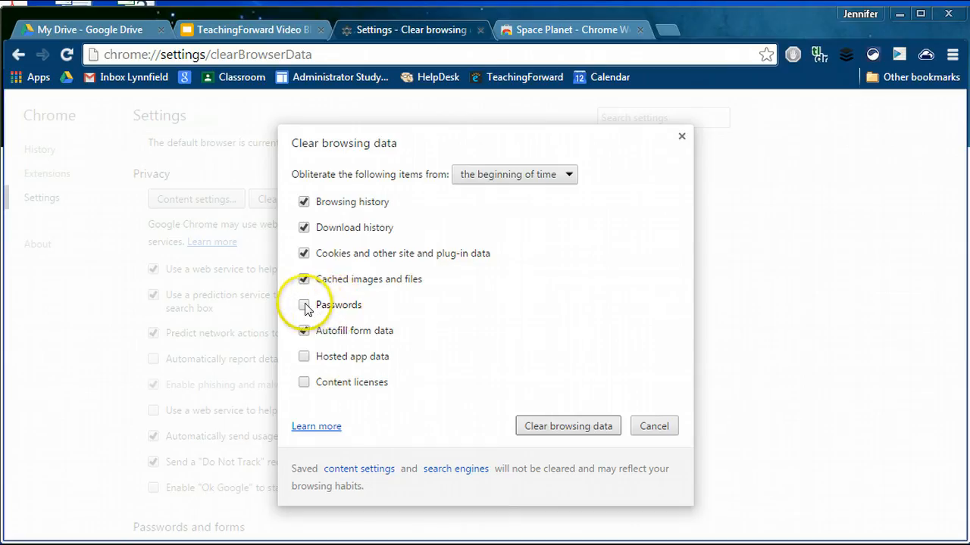
pyautogui.click(303, 305)
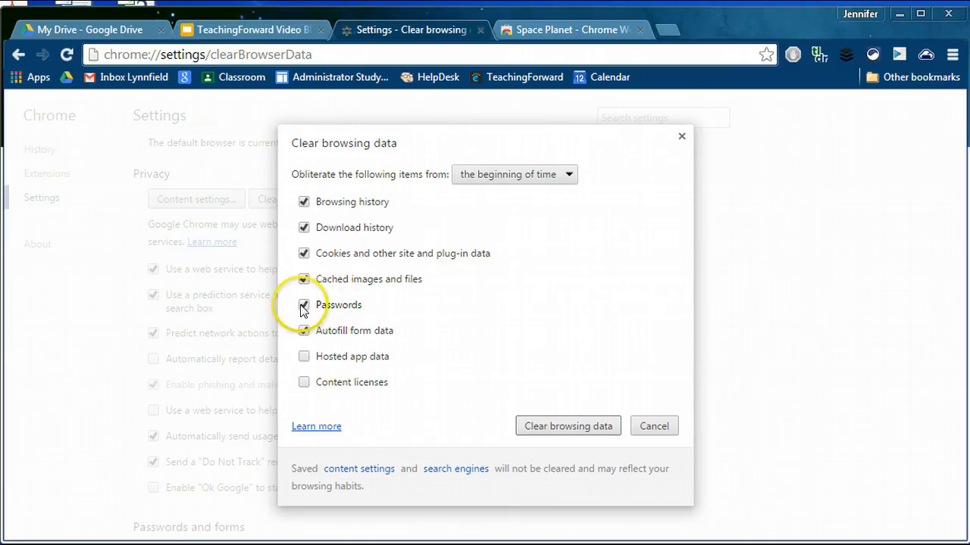
pyautogui.click(304, 304)
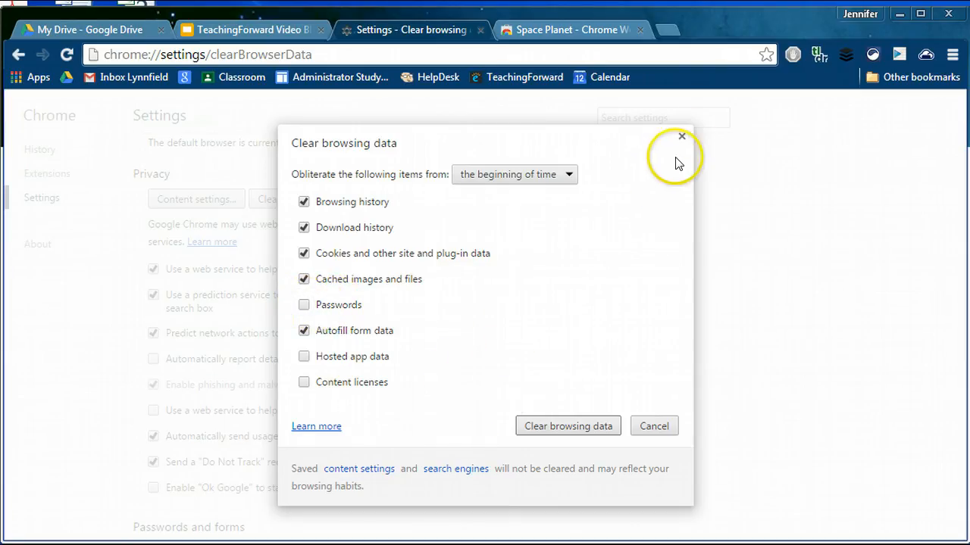
pyautogui.click(681, 136)
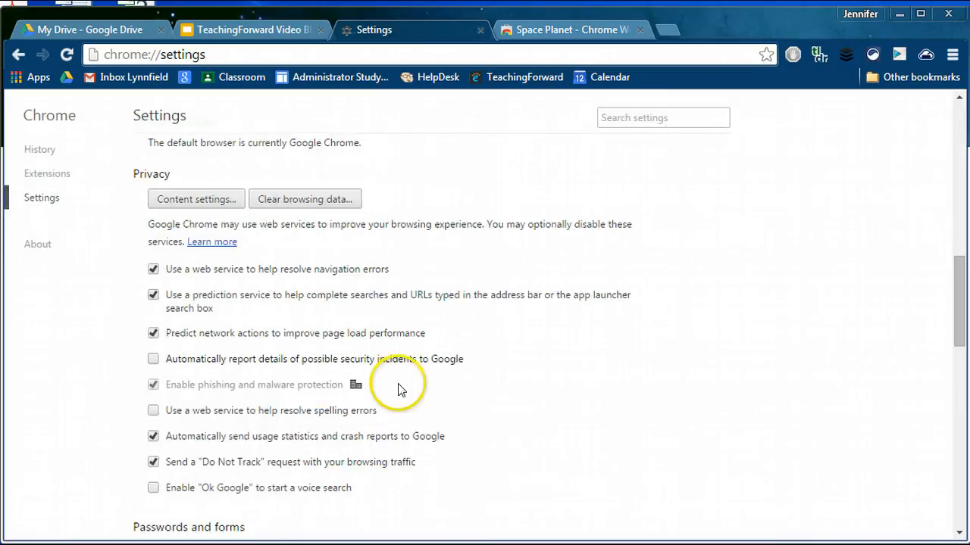
# - Scroll to the bottom of the advanced settings, then go to the Extensions page
pyautogui.scroll(-3)
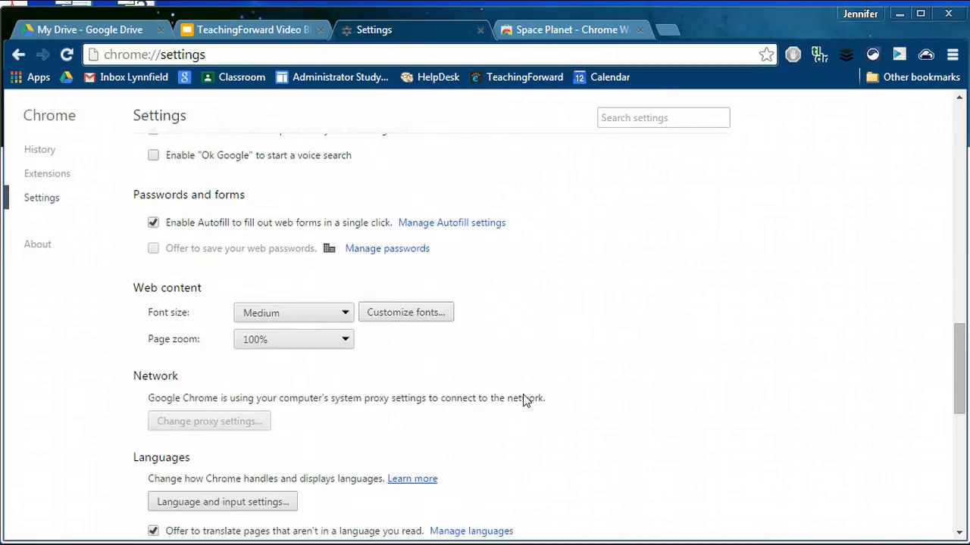
pyautogui.scroll(-3)
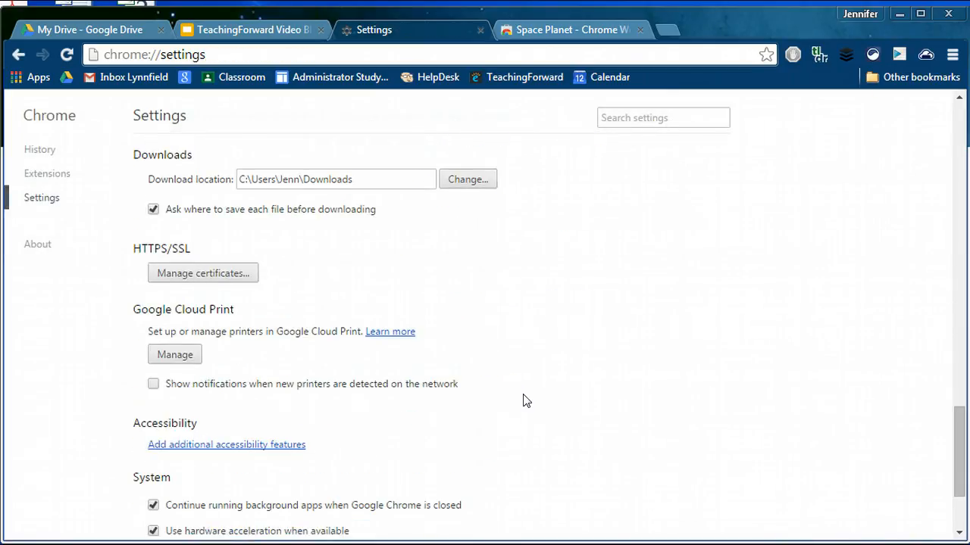
pyautogui.scroll(-3)
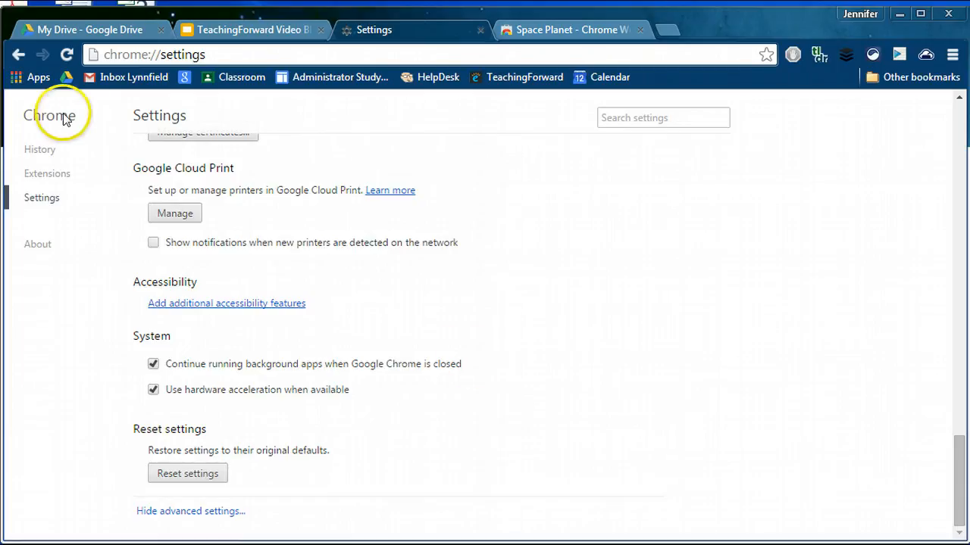
pyautogui.moveTo(53, 180)
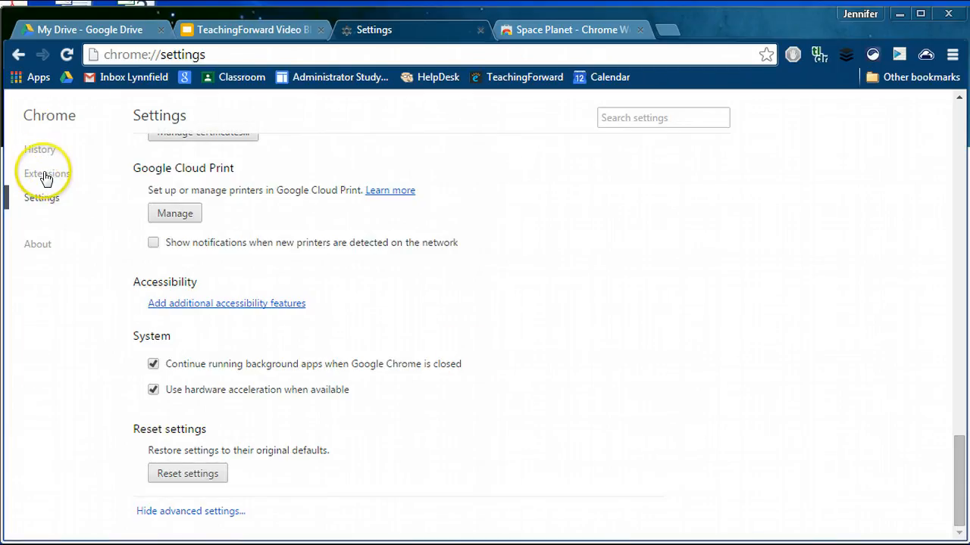
pyautogui.click(47, 174)
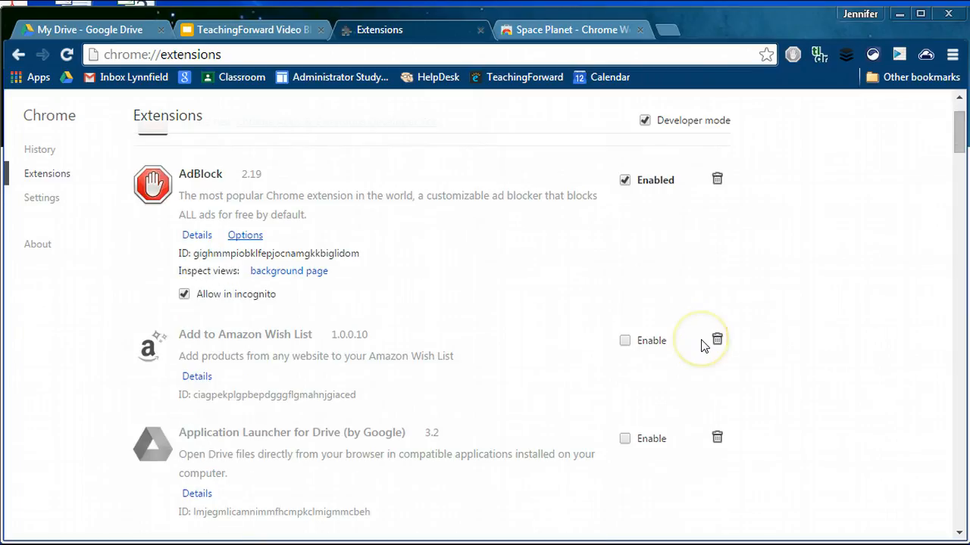
# - Scroll down the extensions list and tick Enable for Copy All Urls
pyautogui.scroll(-3)
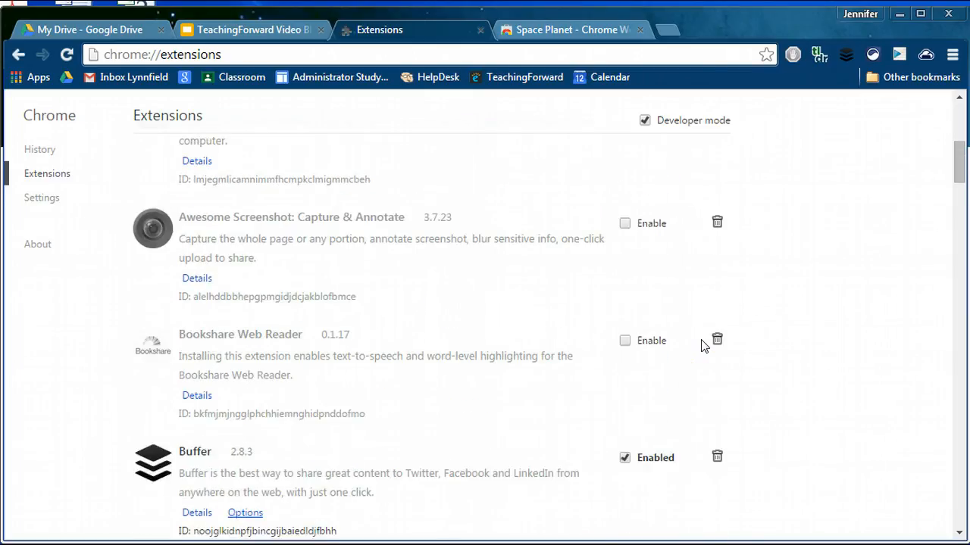
pyautogui.moveTo(253, 229)
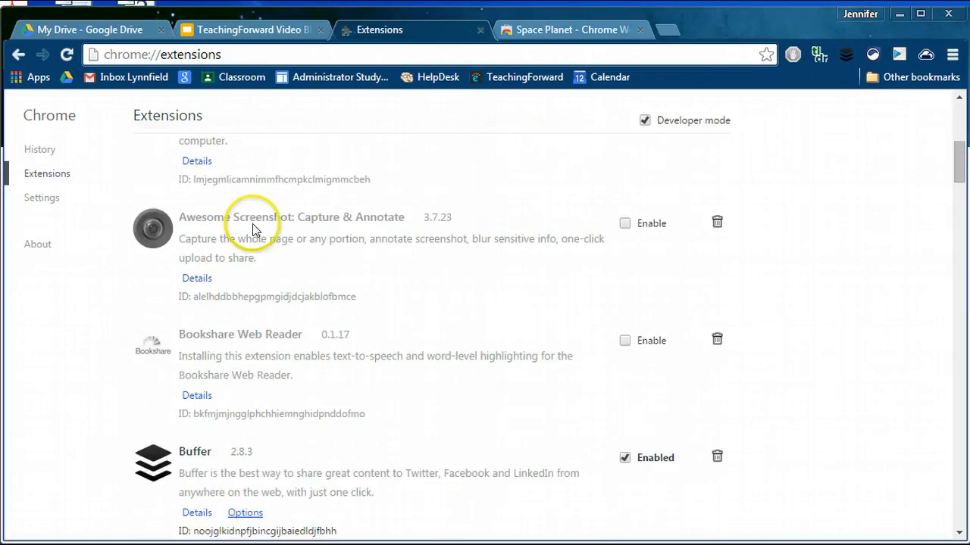
pyautogui.scroll(-3)
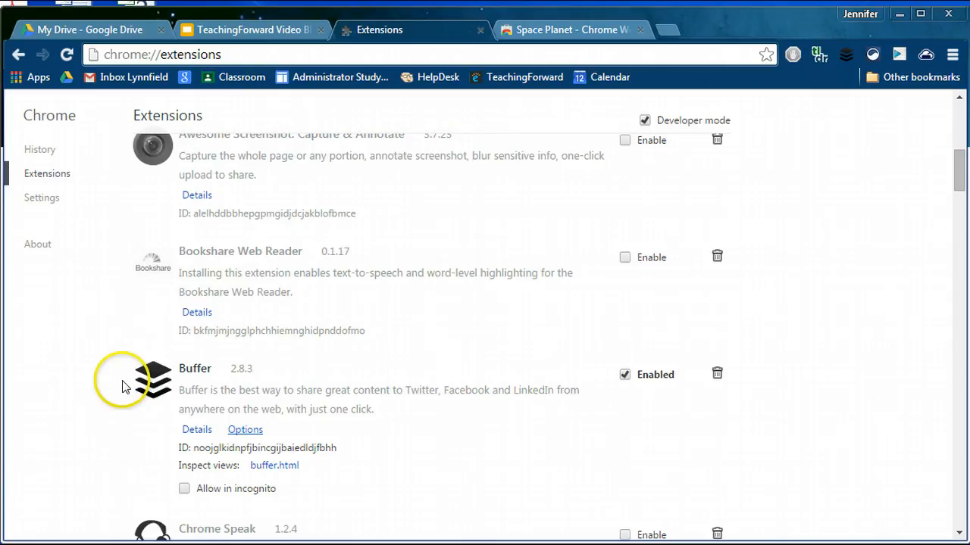
pyautogui.scroll(-3)
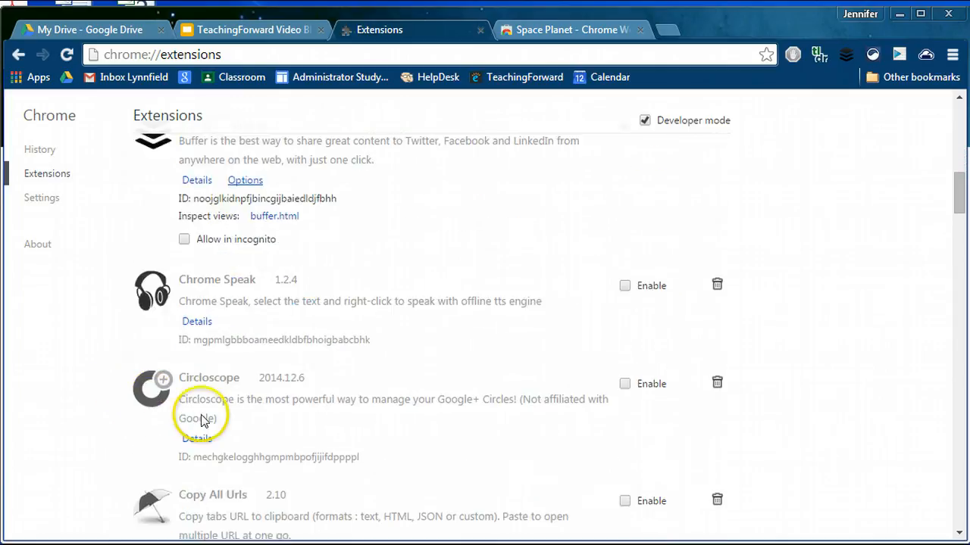
pyautogui.scroll(-3)
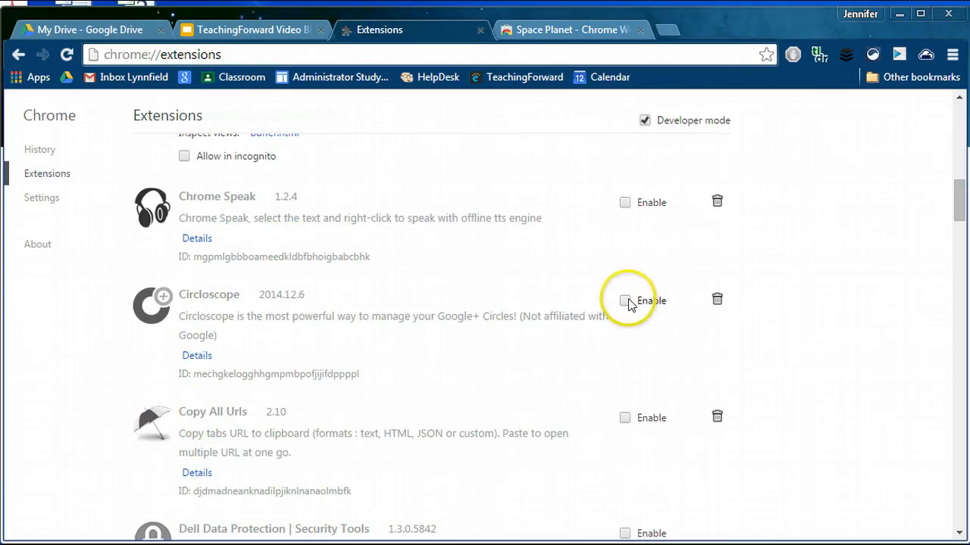
pyautogui.scroll(-3)
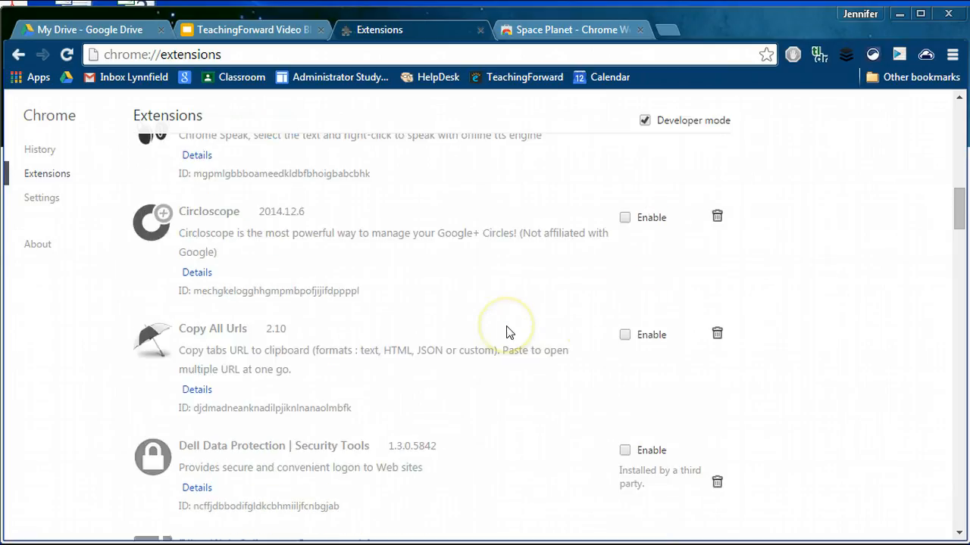
pyautogui.click(624, 334)
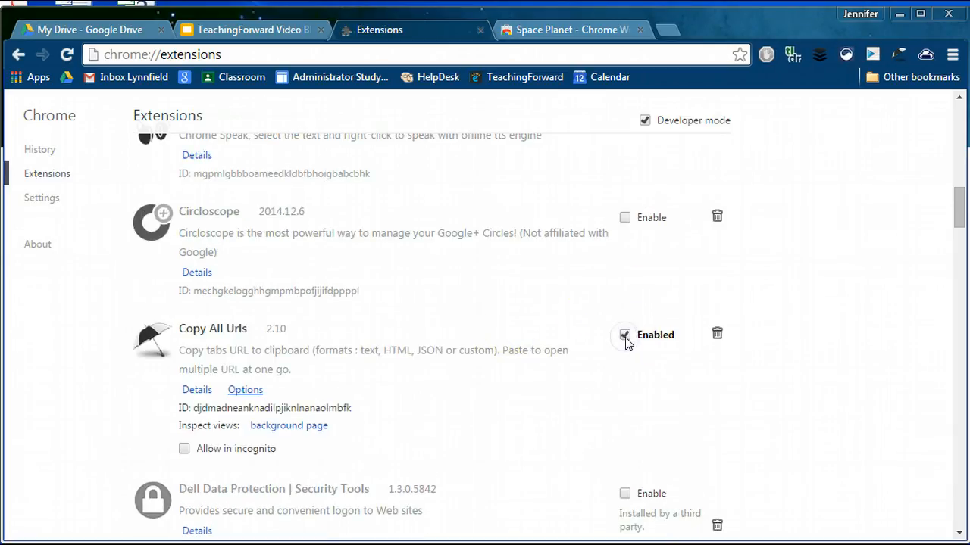
pyautogui.click(624, 335)
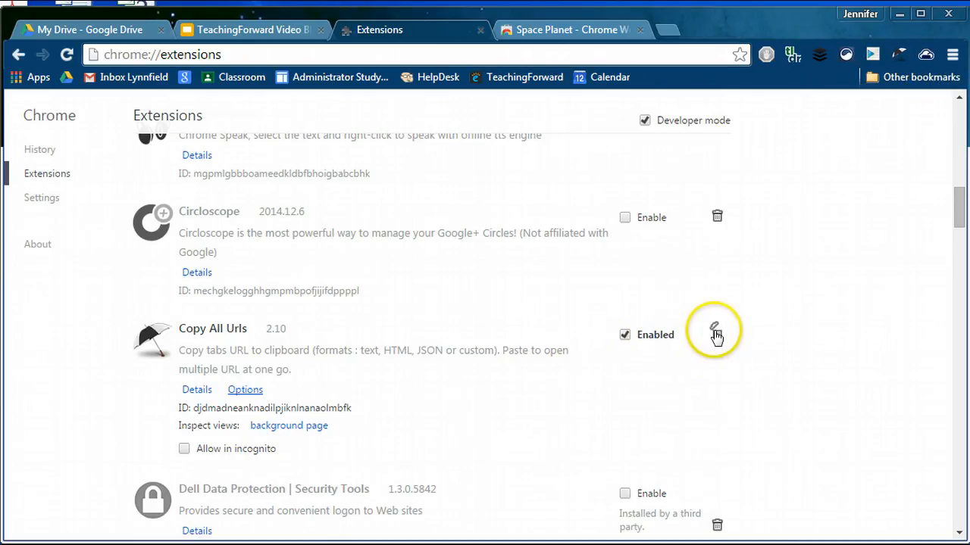
# - Remove Copy All Urls, then enable and disable Diigo Web Collector again
pyautogui.click(716, 334)
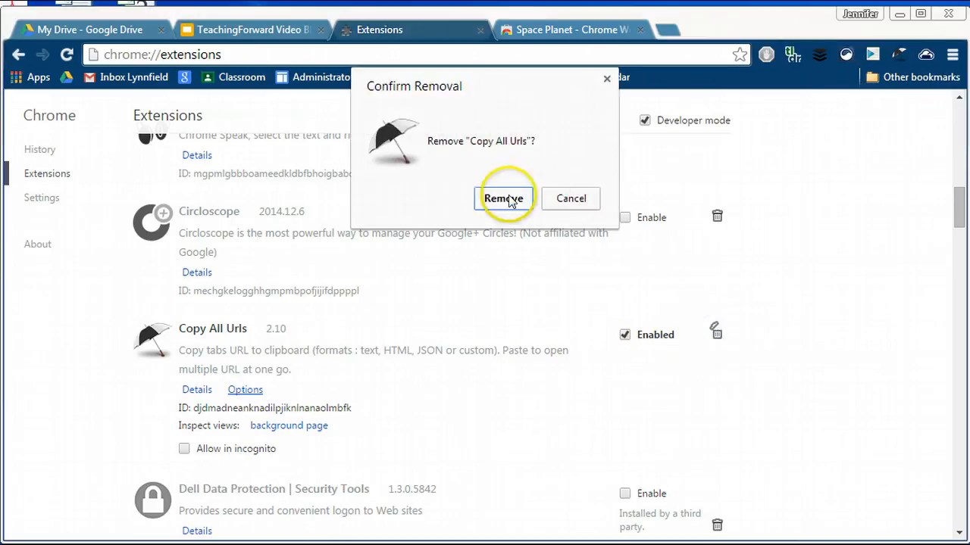
pyautogui.click(502, 198)
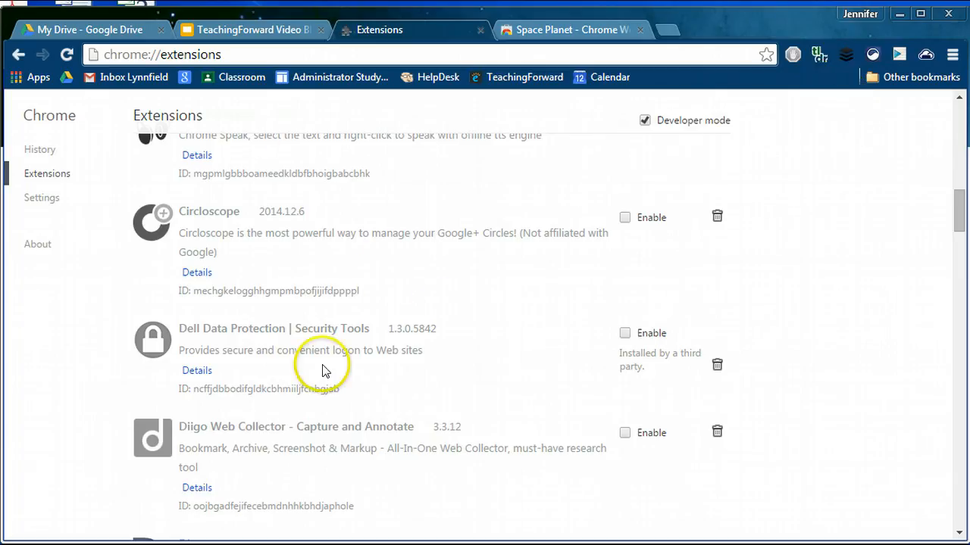
pyautogui.moveTo(714, 417)
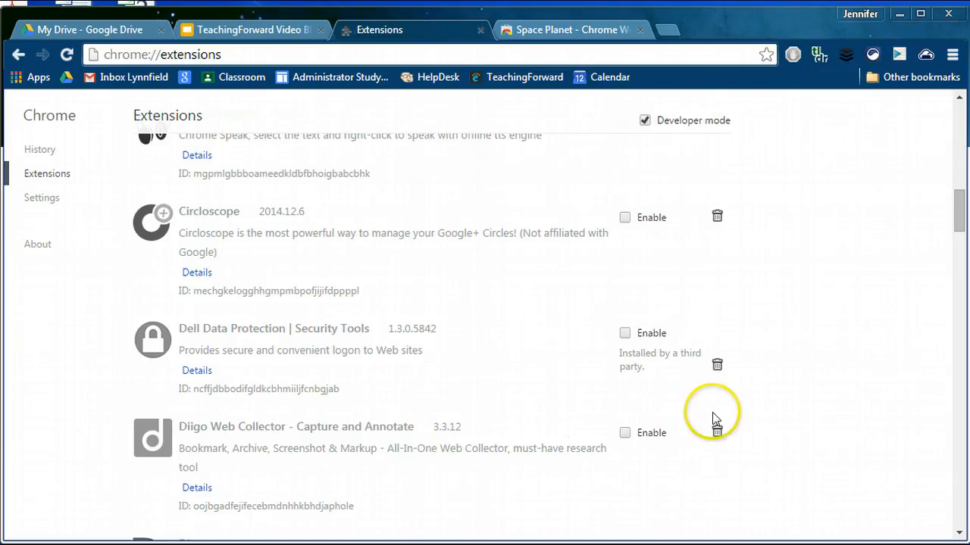
pyautogui.click(624, 432)
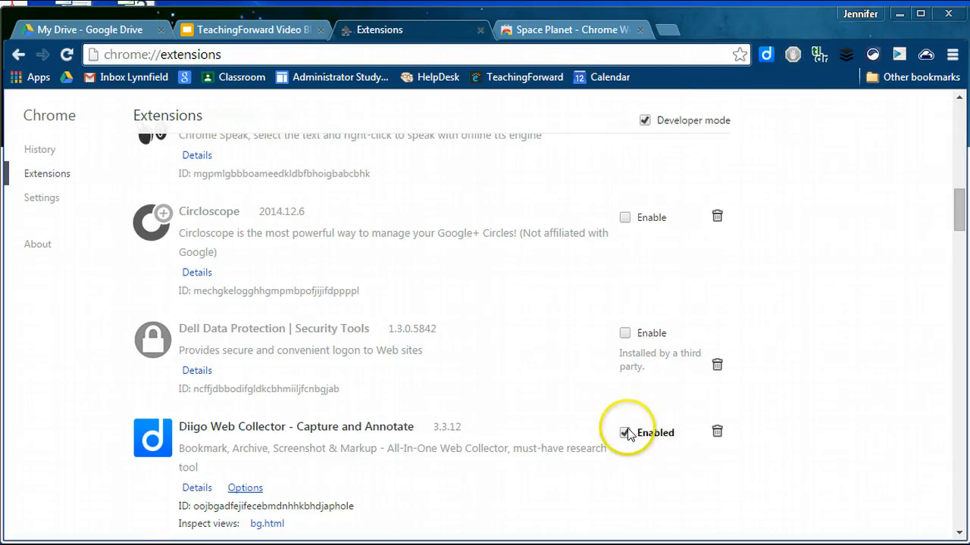
pyautogui.click(625, 433)
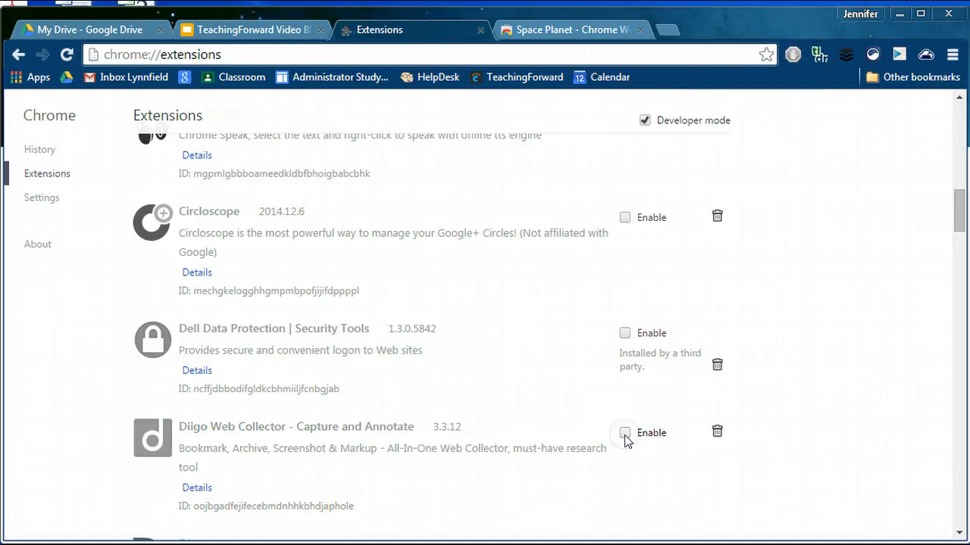
pyautogui.scroll(-3)
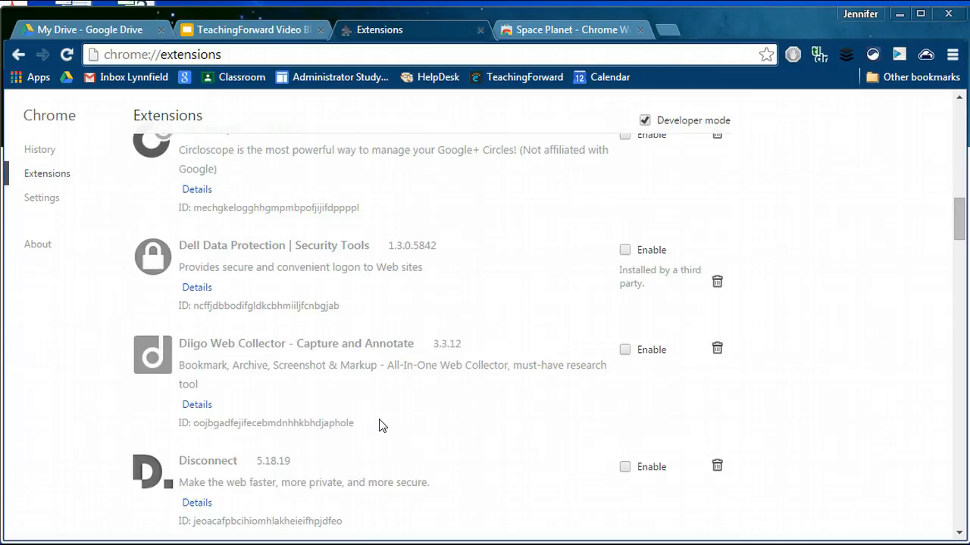
pyautogui.scroll(-3)
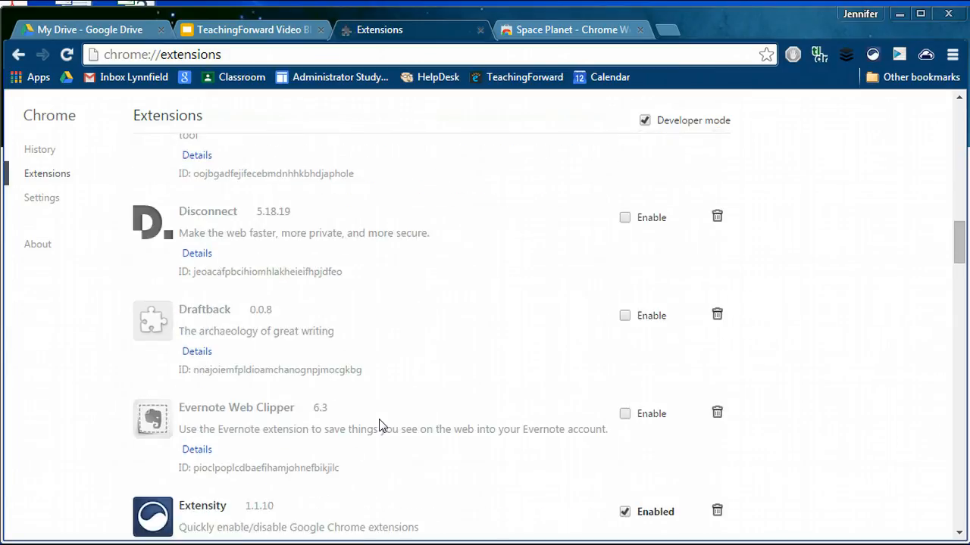
pyautogui.scroll(-3)
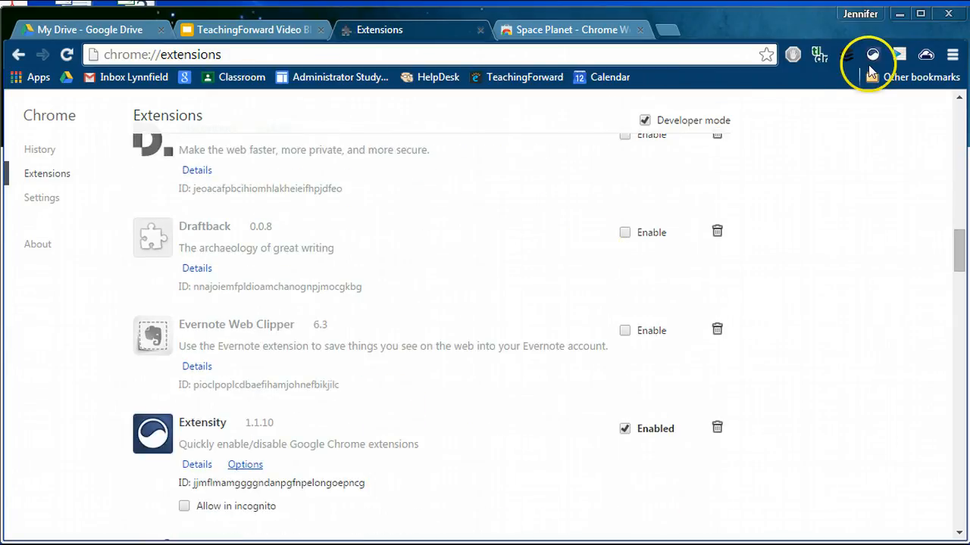
pyautogui.moveTo(466, 443)
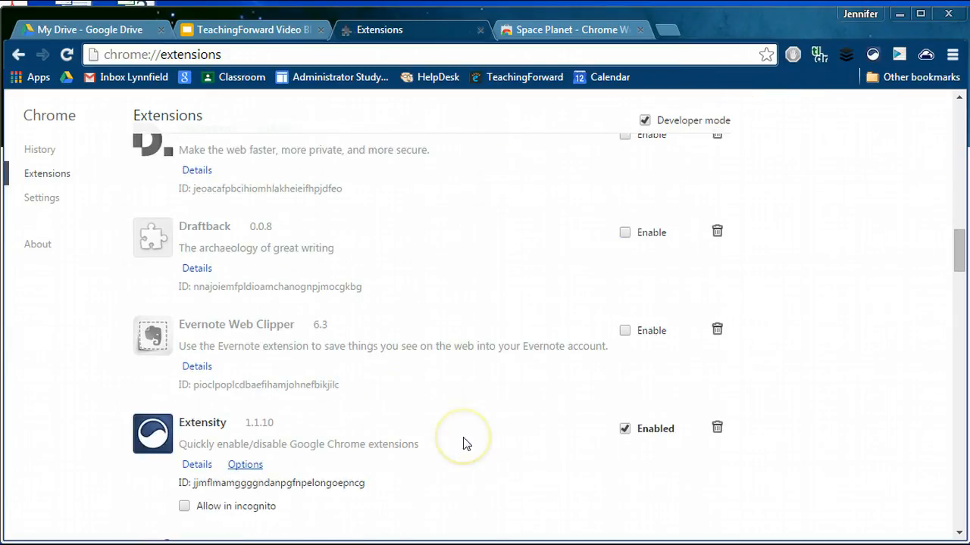
pyautogui.moveTo(466, 443)
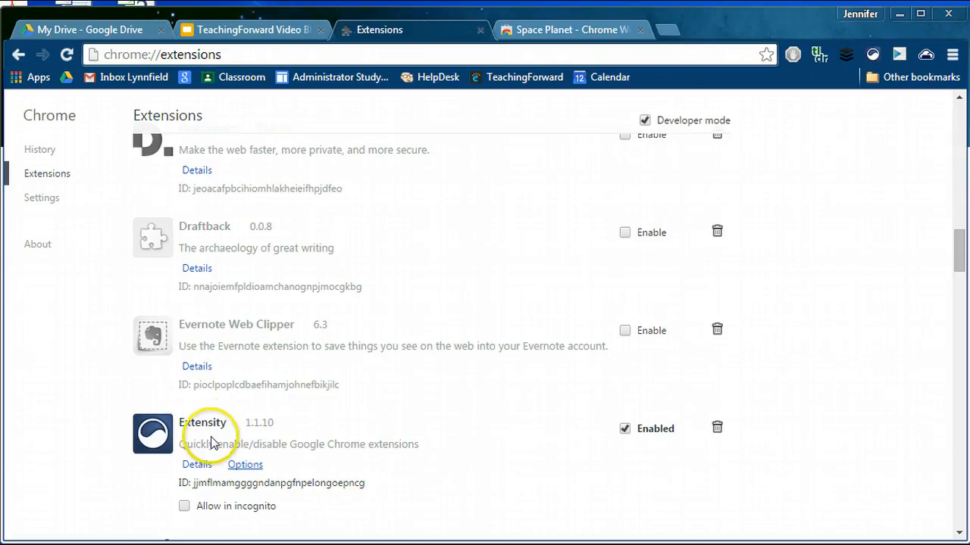
pyautogui.moveTo(220, 439)
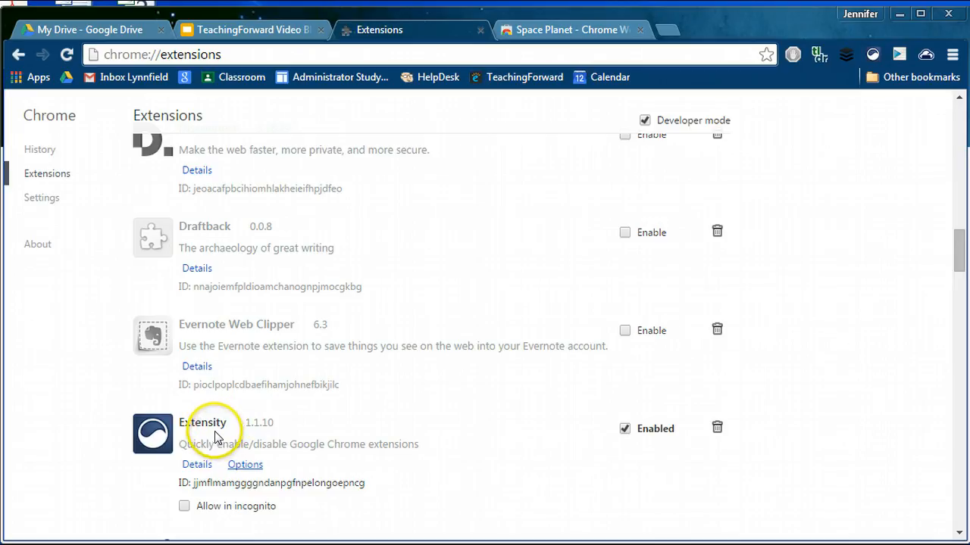
pyautogui.moveTo(462, 393)
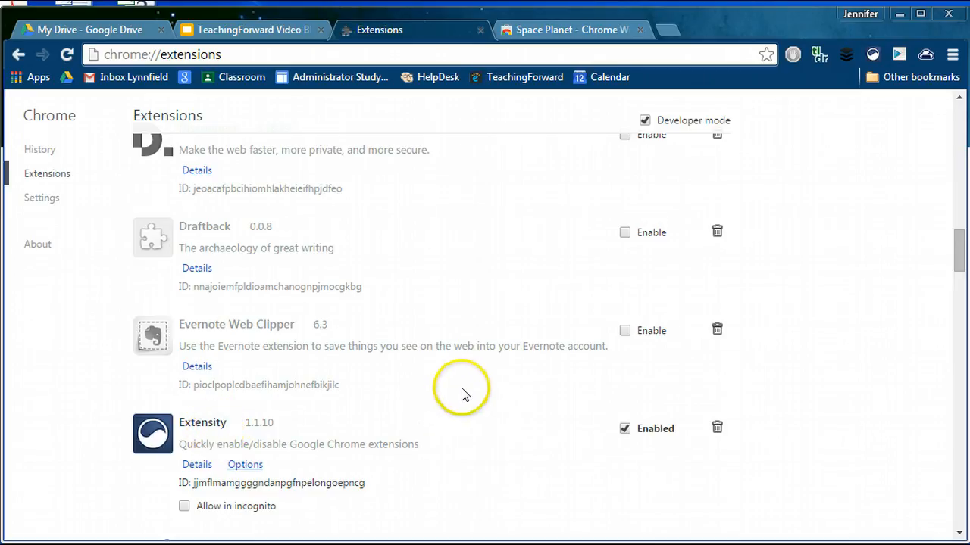
pyautogui.moveTo(754, 144)
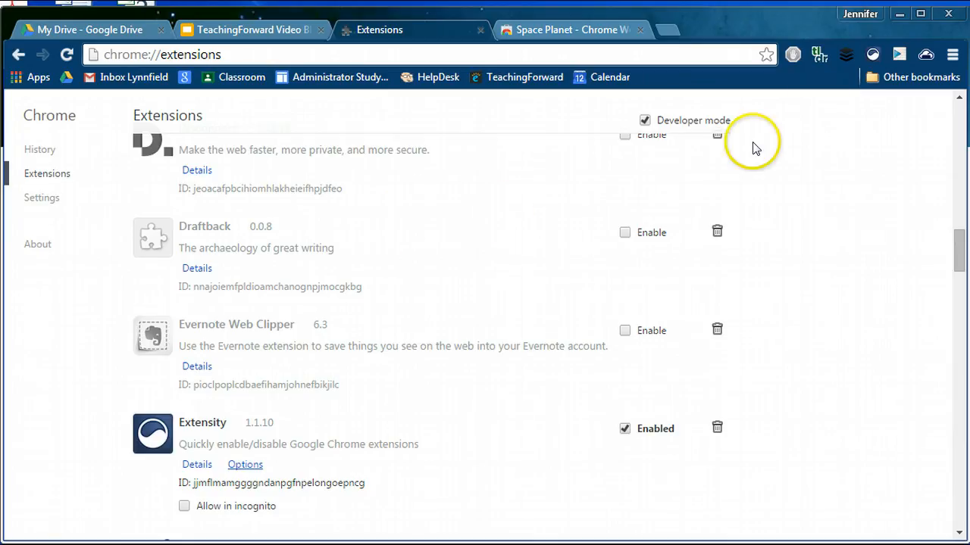
pyautogui.moveTo(872, 54)
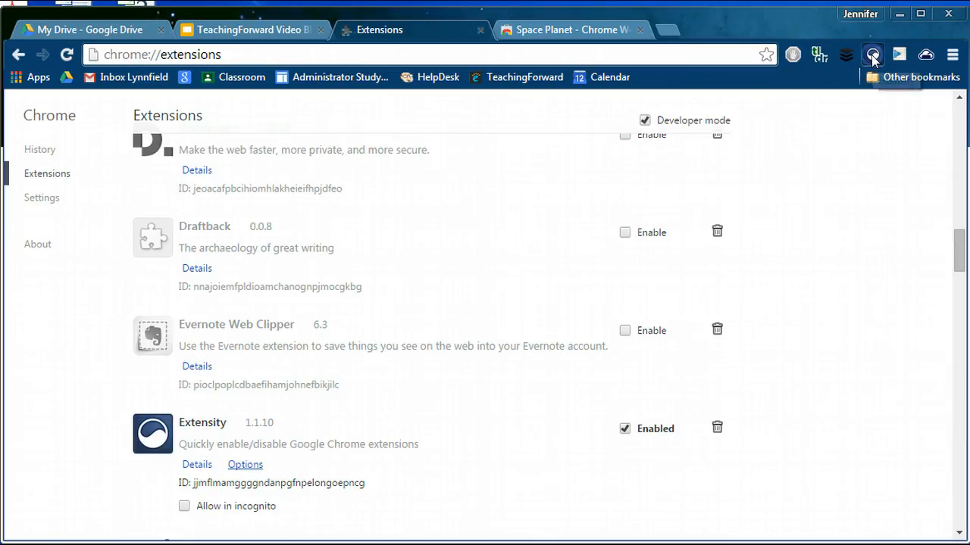
# - Open the Extensity toolbar popup listing AdBlock, Buffer, Form Filler and Office Editing
pyautogui.click(872, 54)
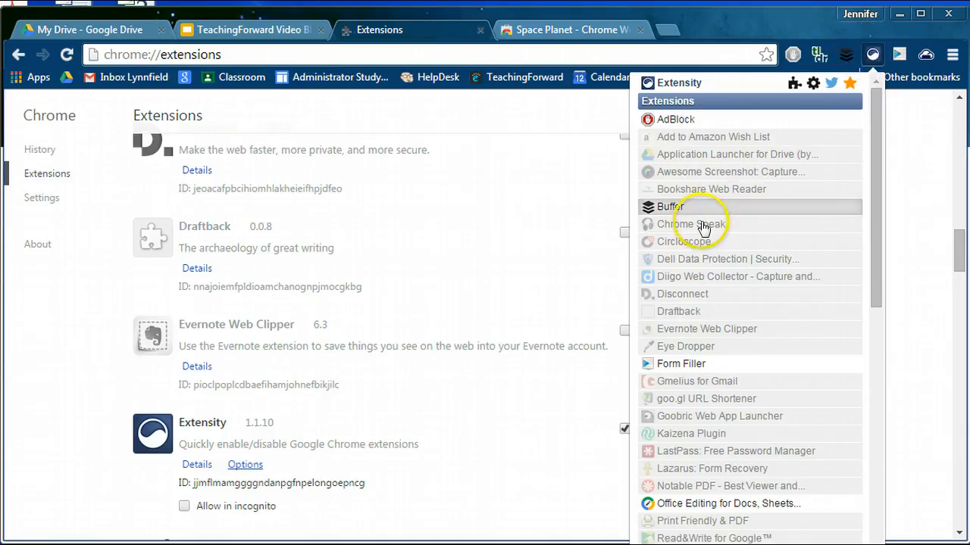
pyautogui.moveTo(701, 224)
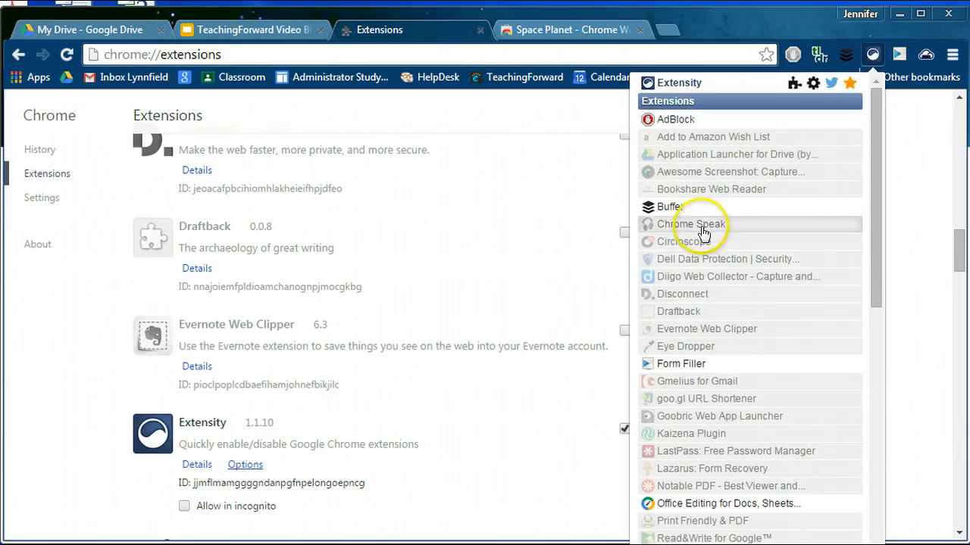